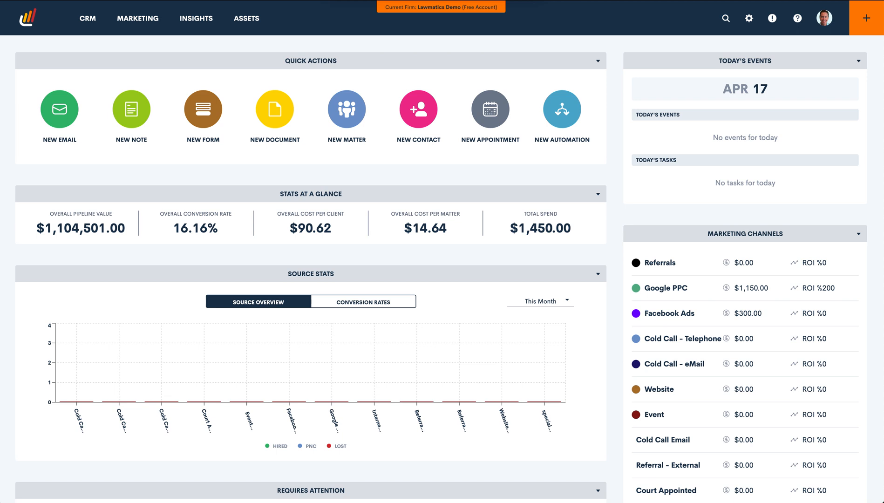
{"action": "mouse_move", "coordinate": [456, 50]}
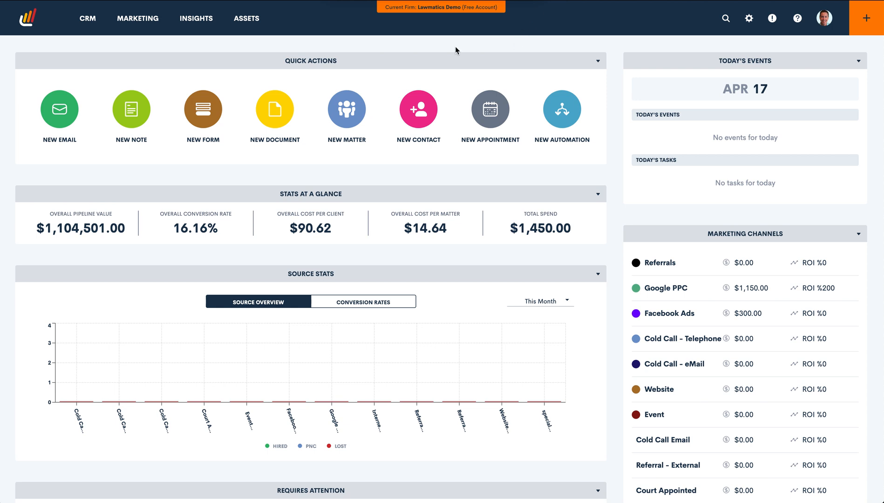
{"action": "mouse_move", "coordinate": [277, 51]}
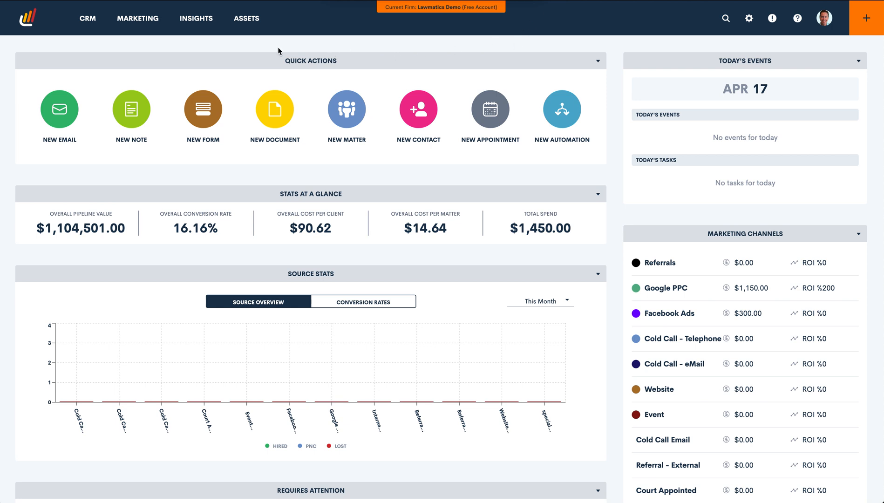
Go to Assets > Custom Emails and start a new email template.
{"action": "left_click", "coordinate": [246, 17]}
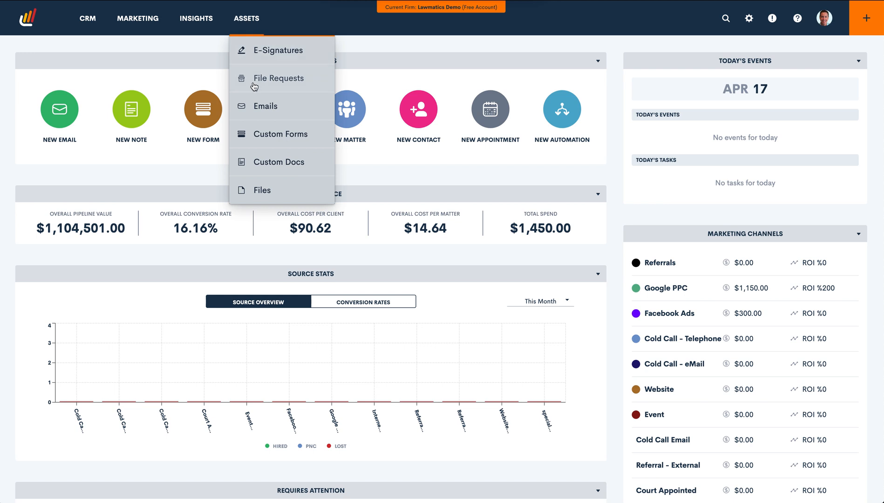
{"action": "left_click", "coordinate": [264, 106]}
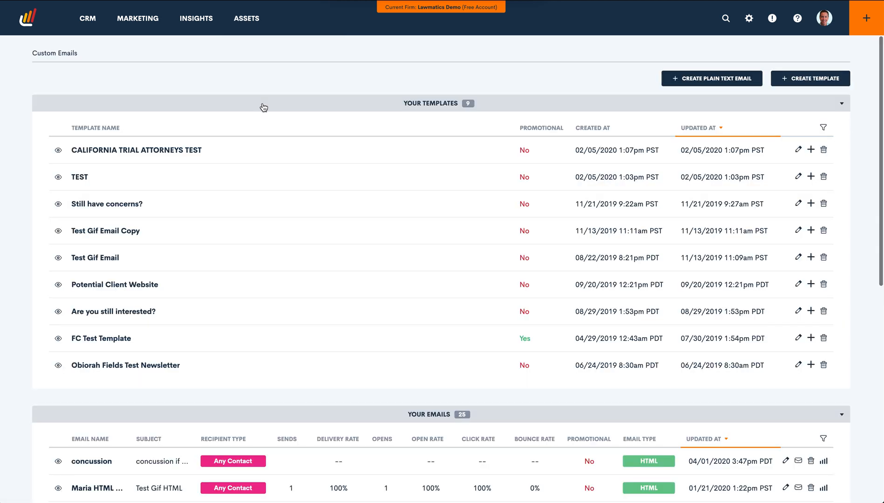
{"action": "left_click", "coordinate": [810, 78]}
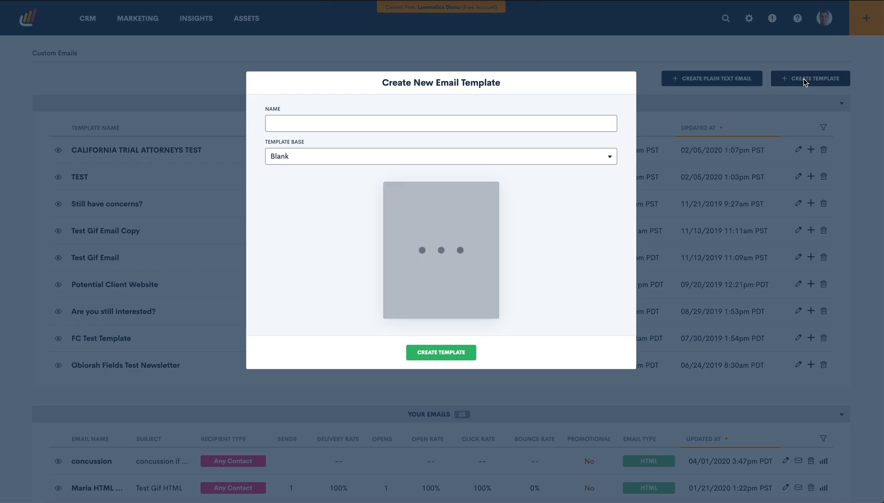
Name the new template 'Birthday Email' with a Blank base.
{"action": "left_click", "coordinate": [441, 123]}
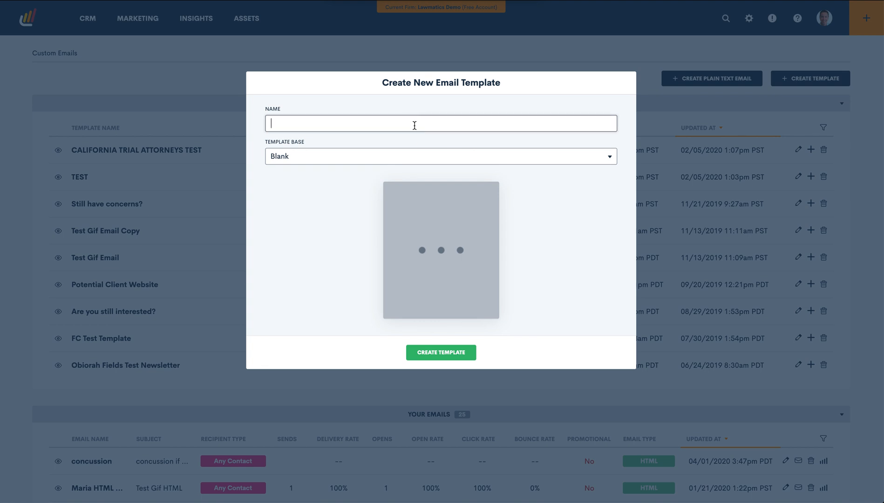
{"action": "type", "text": "Birthday"}
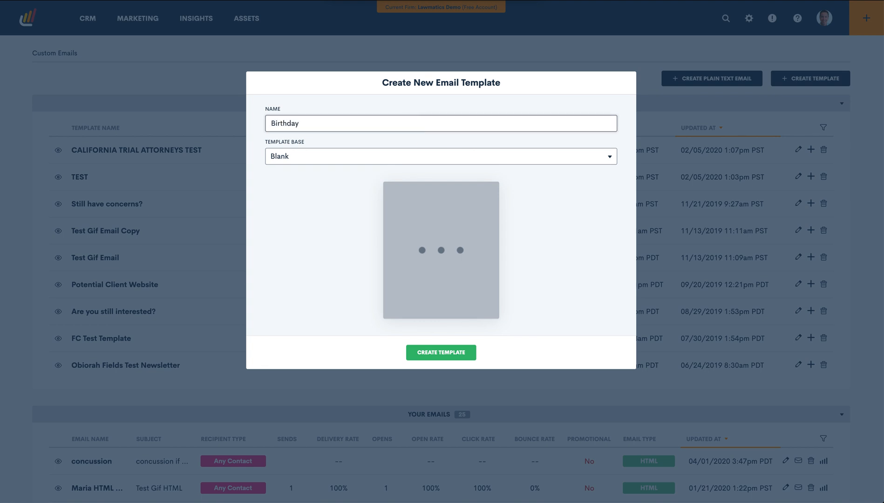
{"action": "type", "text": "E"}
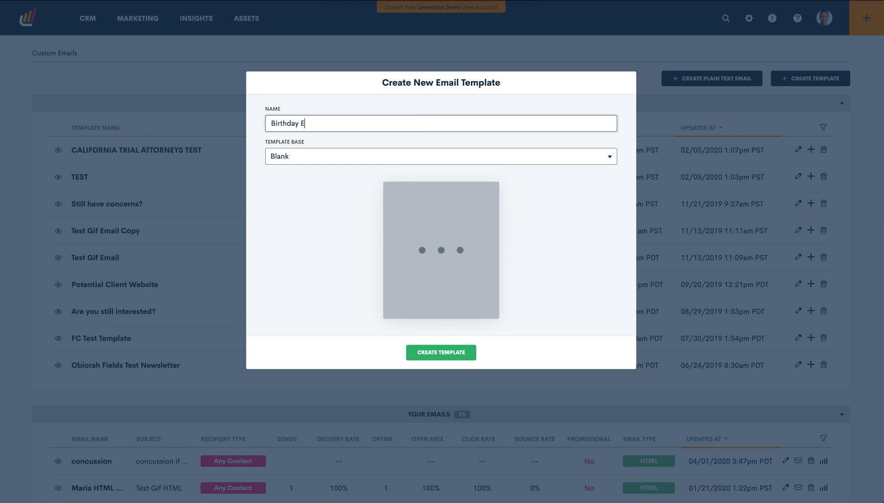
{"action": "type", "text": "mail"}
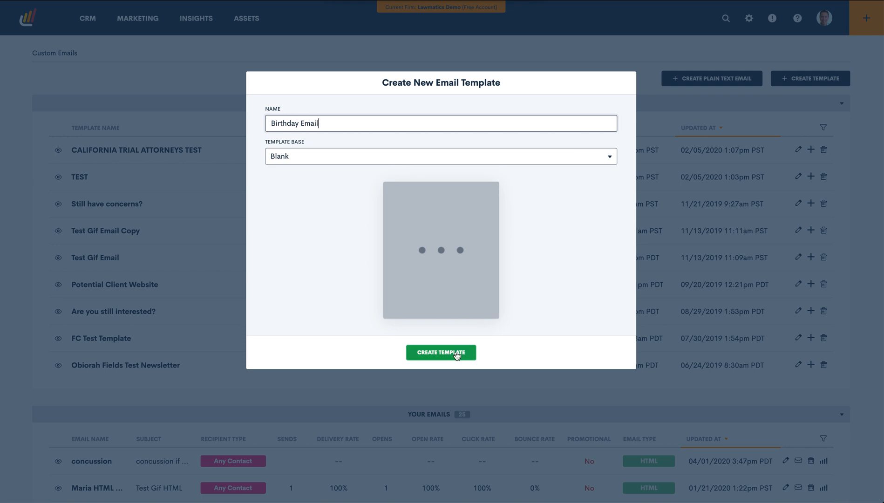
Create the template and insert birthday.png as an image block at the email's top.
{"action": "left_click", "coordinate": [440, 352]}
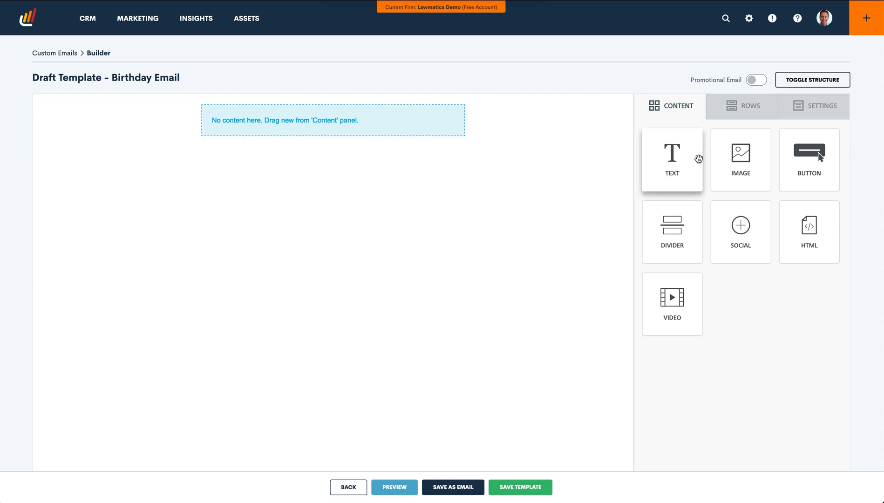
{"action": "left_click_drag", "start_coordinate": [740, 154], "coordinate": [335, 115]}
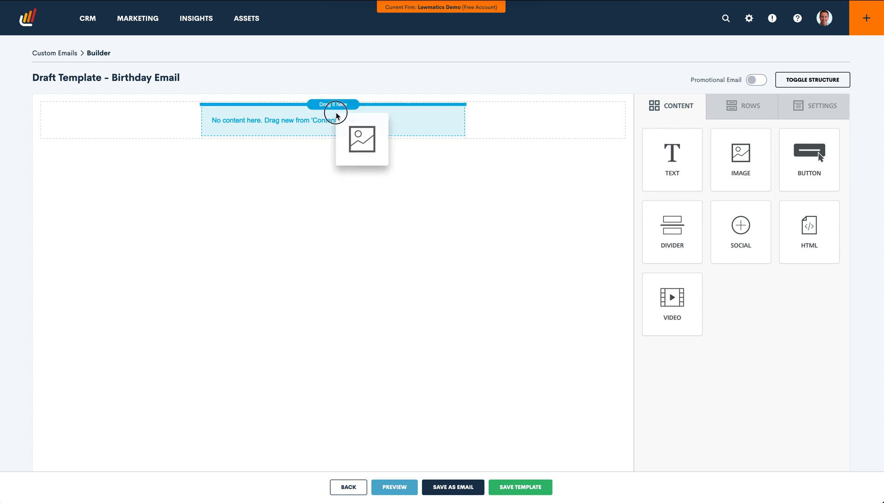
{"action": "left_click_drag", "start_coordinate": [361, 140], "coordinate": [332, 139]}
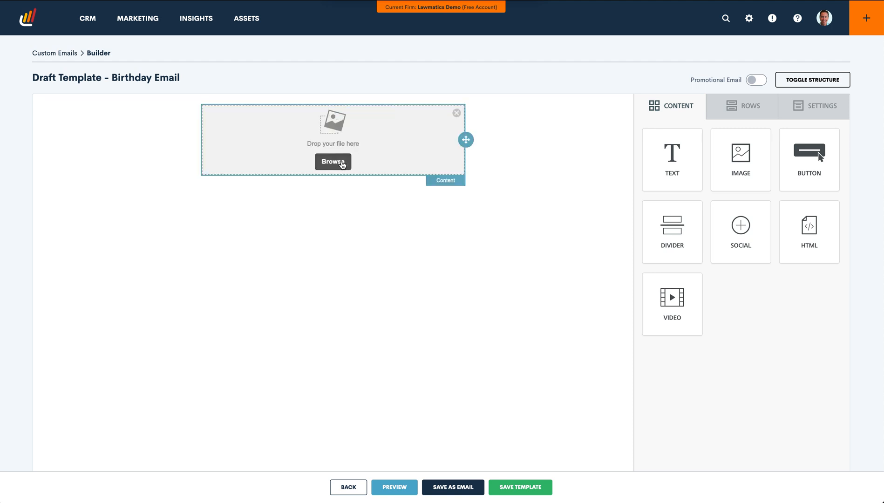
{"action": "left_click", "coordinate": [332, 162]}
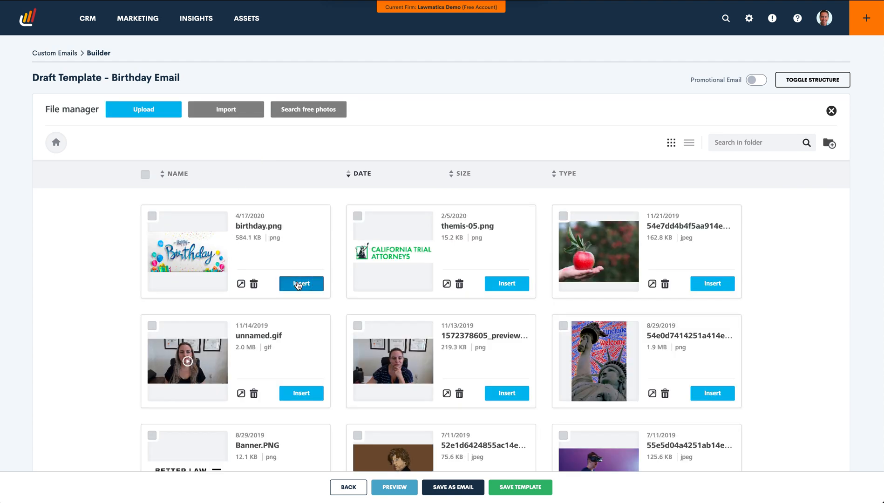
{"action": "left_click", "coordinate": [301, 284]}
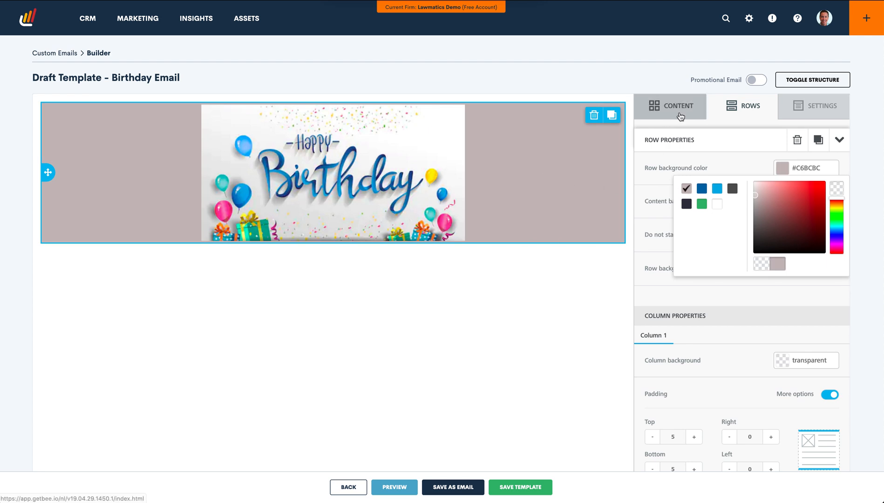
Return to the Content blocks in the builder sidebar.
{"action": "left_click", "coordinate": [751, 105]}
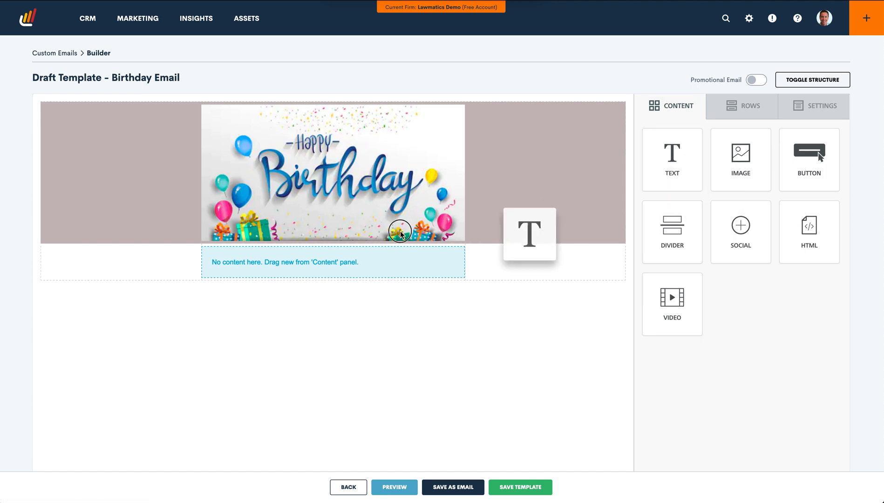
Add a text block below the image greeting the client's [first-name] merge tag after Dear.
{"action": "left_click_drag", "start_coordinate": [672, 152], "coordinate": [333, 255]}
{"action": "type", "text": "Dear"}
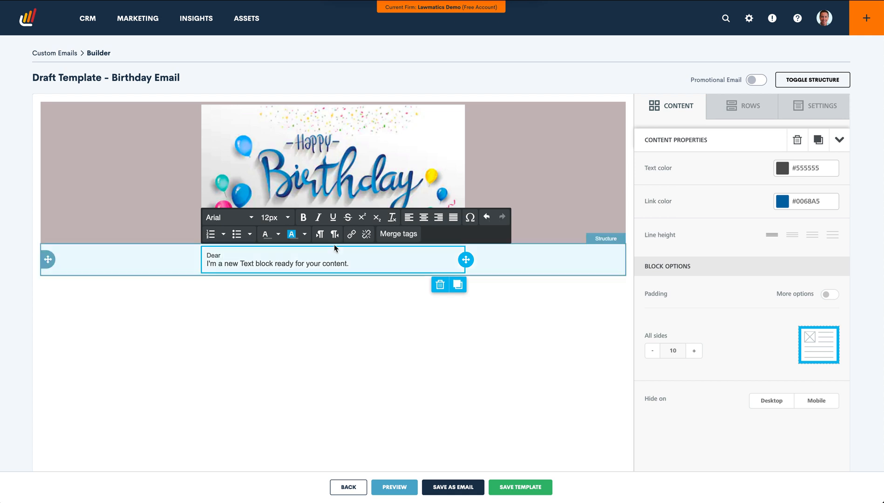
{"action": "left_click", "coordinate": [398, 234]}
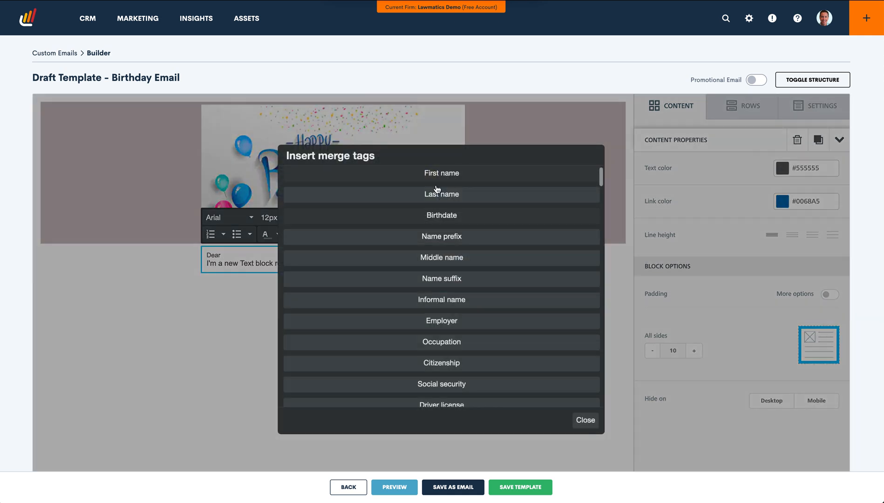
{"action": "left_click", "coordinate": [441, 173]}
{"action": "type", "text": "H"}
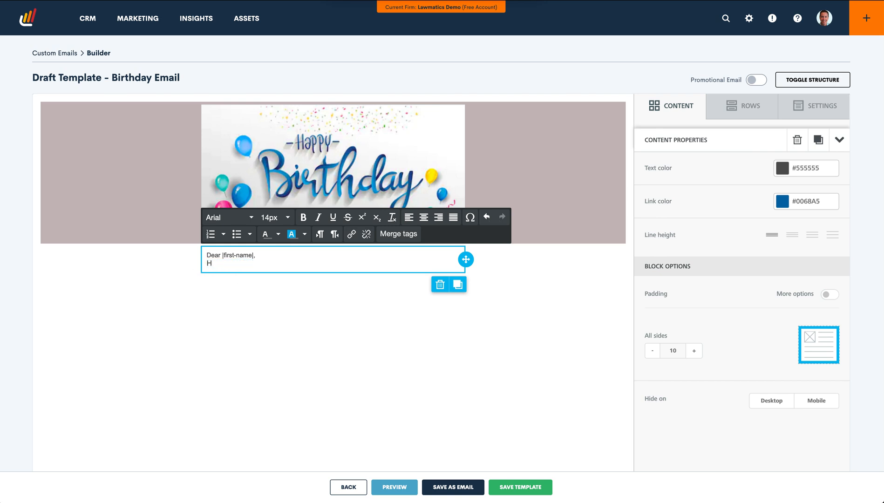
Write the happy birthday message signed 'Sincerely, The Lawmaticians'.
{"action": "type", "text": "appy birthday"}
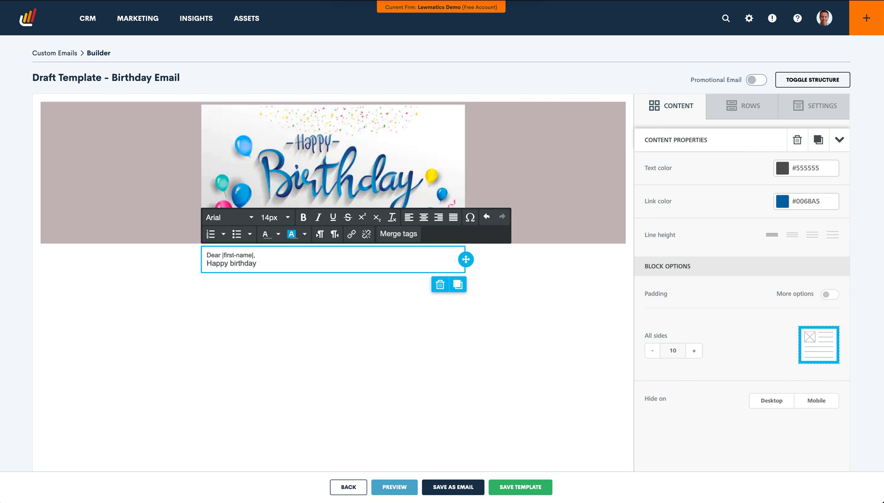
{"action": "type", "text": "from your friends at Lawmatics."}
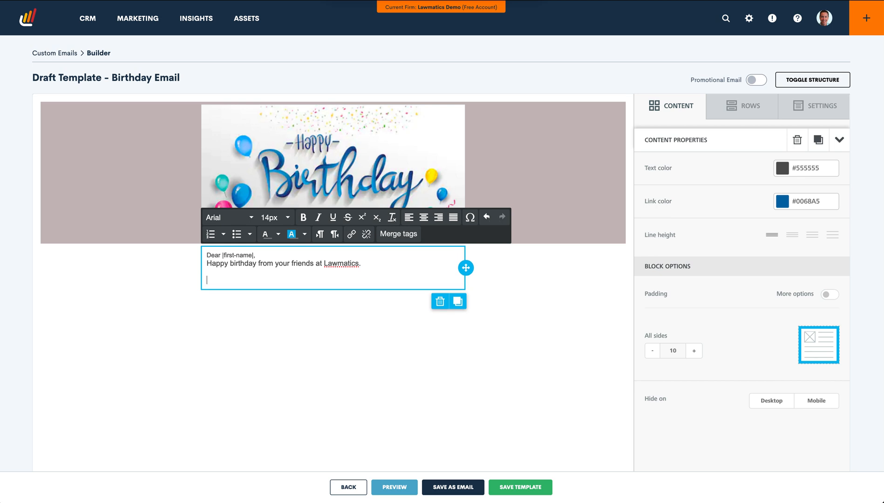
{"action": "type", "text": "Sincere"}
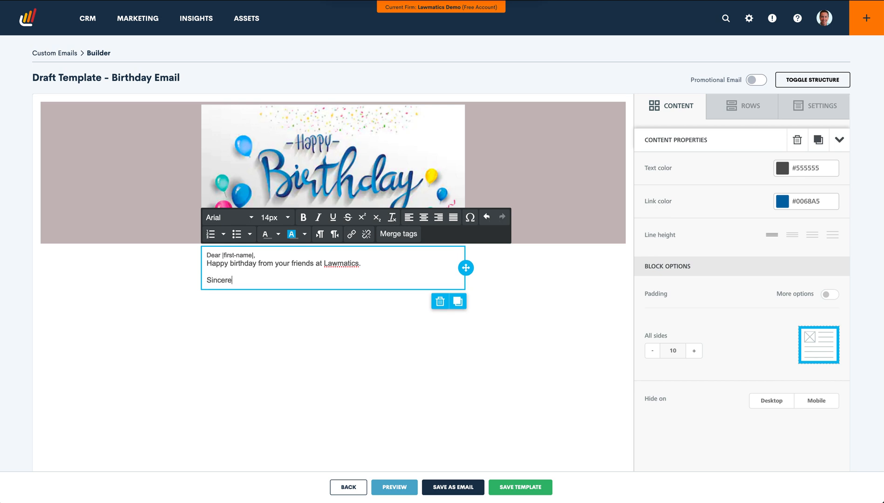
{"action": "type", "text": "ly,"}
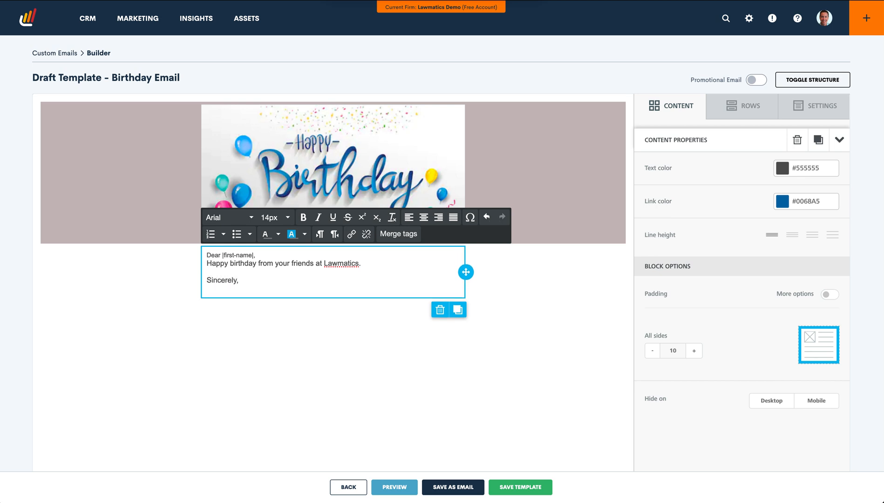
{"action": "type", "text": "The TEAm"}
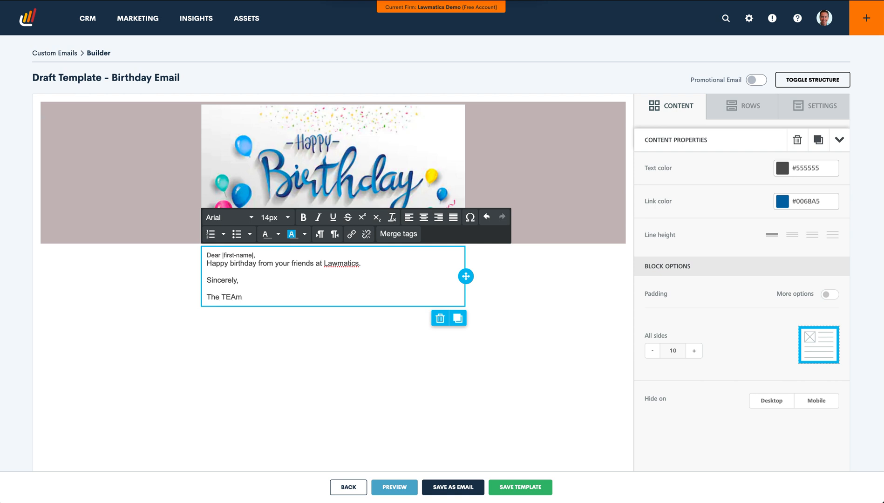
{"action": "type", "text": "Lawmatic"}
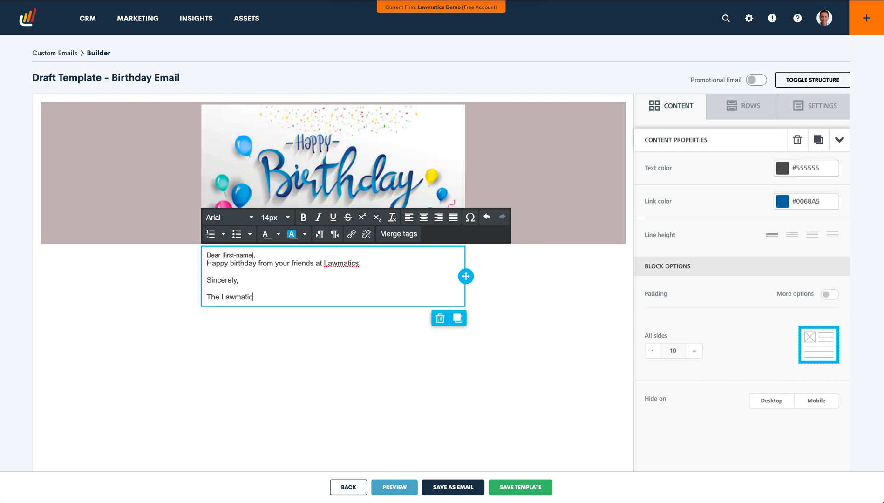
{"action": "type", "text": "ians"}
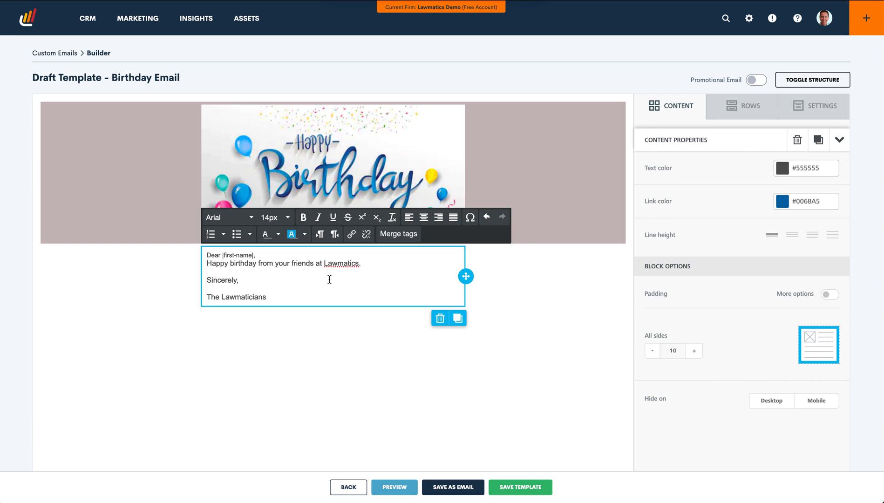
{"action": "mouse_move", "coordinate": [283, 281]}
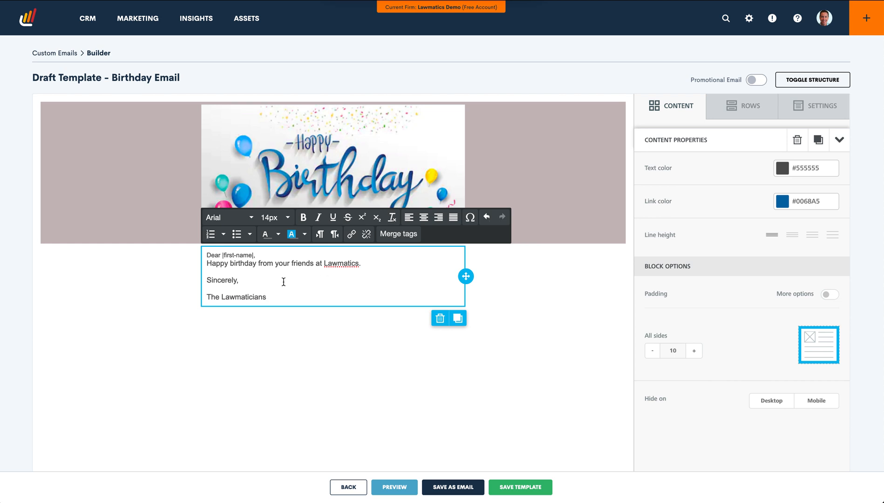
{"action": "left_click", "coordinate": [266, 296]}
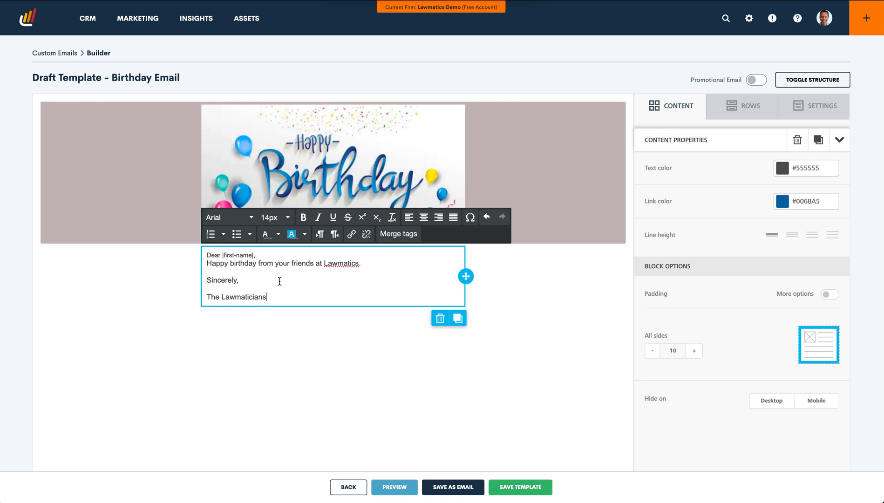
{"action": "mouse_move", "coordinate": [309, 288]}
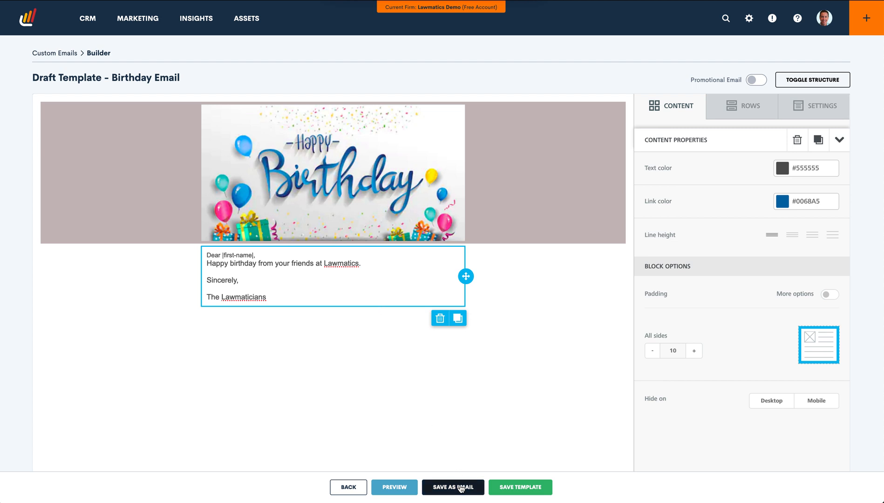
Save the template as a new email with subject 'Happy birthday from Lawmatics'.
{"action": "left_click", "coordinate": [452, 487]}
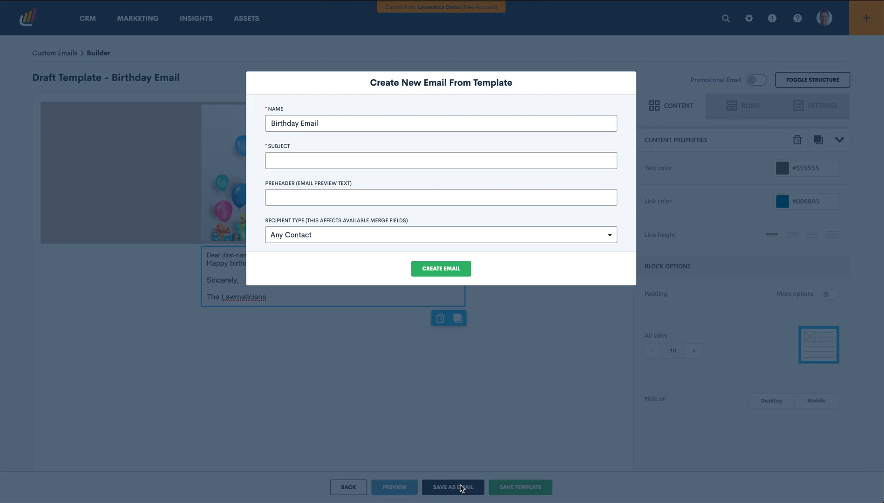
{"action": "left_click", "coordinate": [441, 160]}
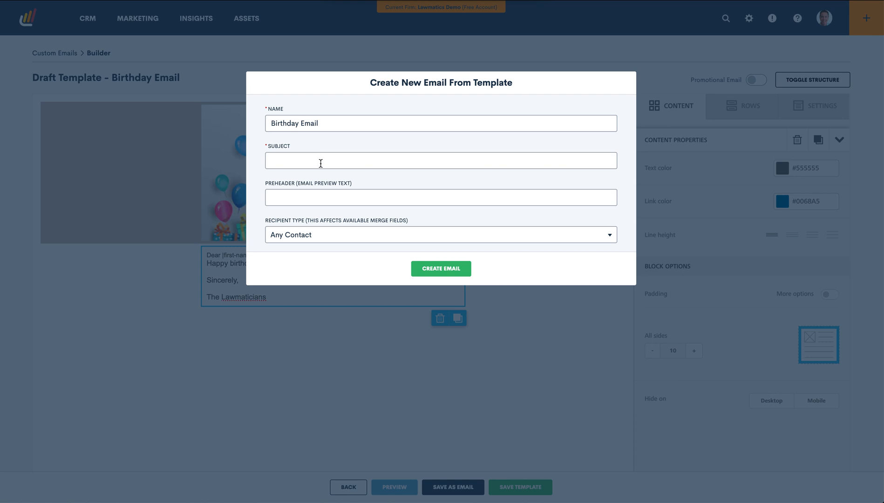
{"action": "type", "text": "Happy"}
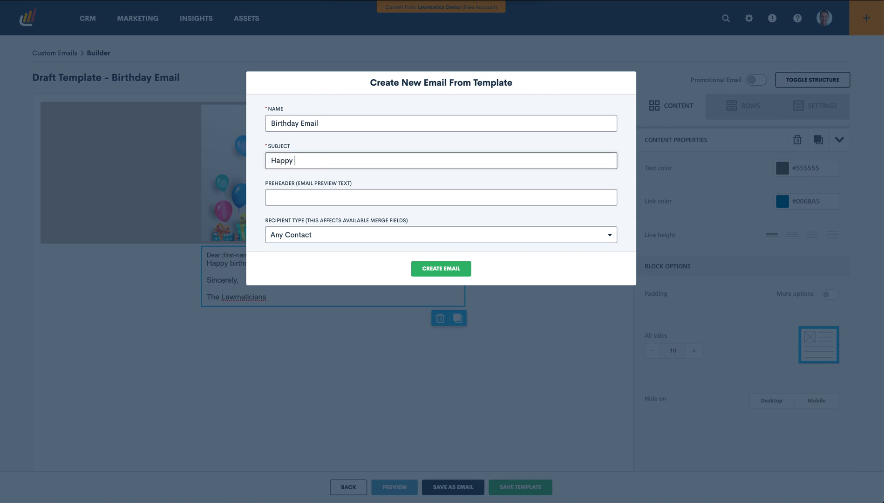
{"action": "type", "text": "birthday from Lawmatics"}
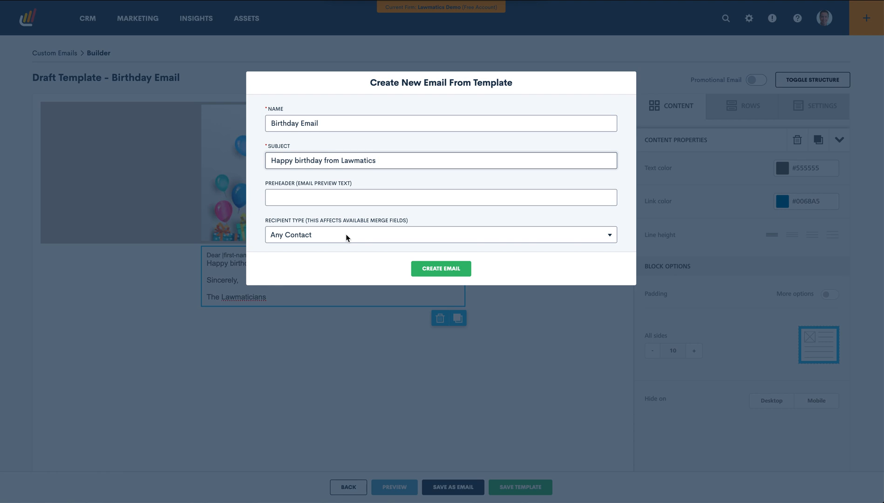
Try Matter as recipient type, then set it back to Any Contact.
{"action": "left_click", "coordinate": [441, 235]}
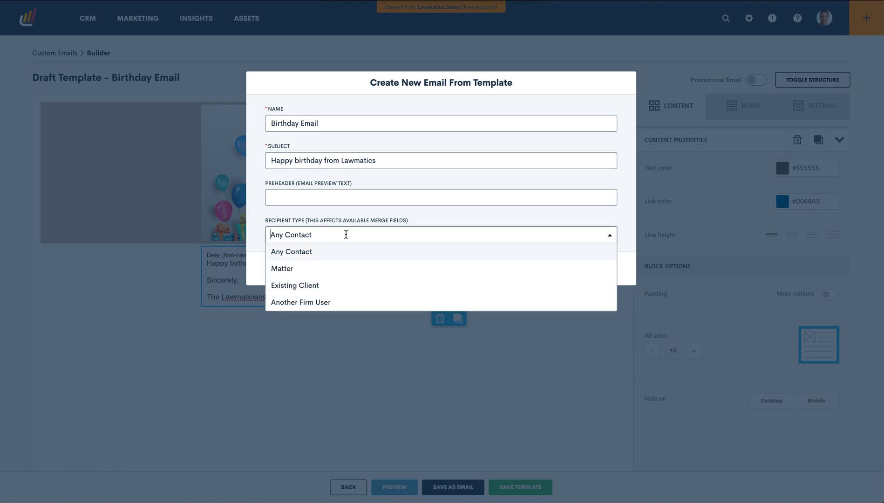
{"action": "left_click", "coordinate": [282, 268]}
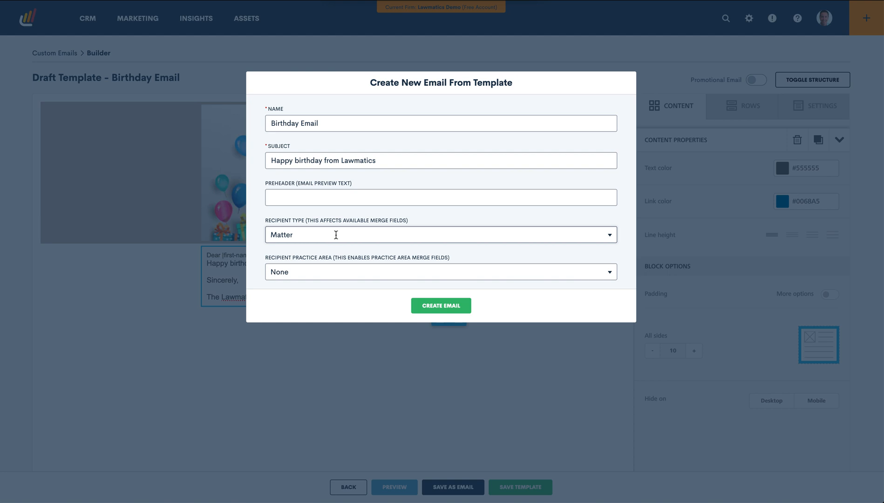
{"action": "left_click", "coordinate": [440, 235]}
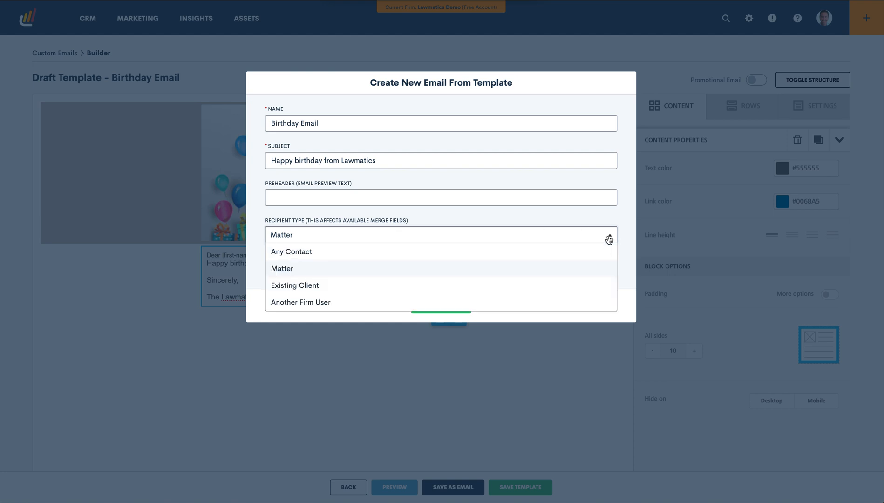
{"action": "left_click", "coordinate": [292, 252]}
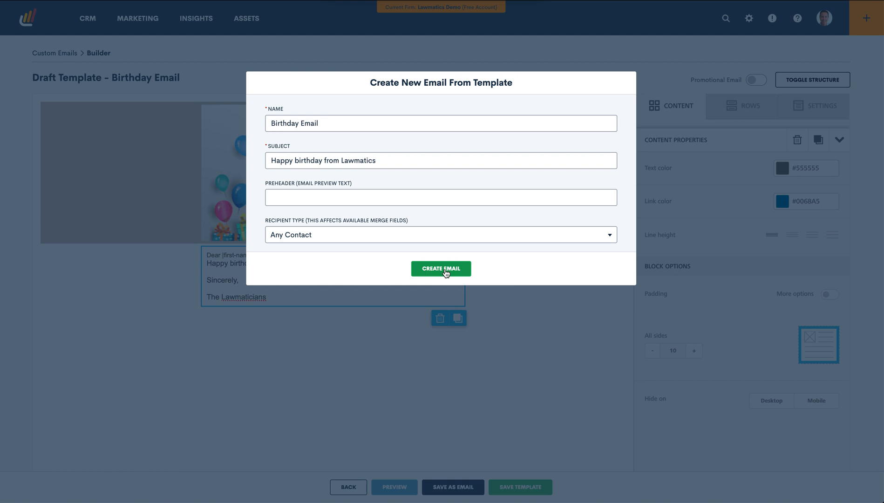
Create the Birthday Email, then go to Marketing > Audiences.
{"action": "left_click", "coordinate": [441, 268]}
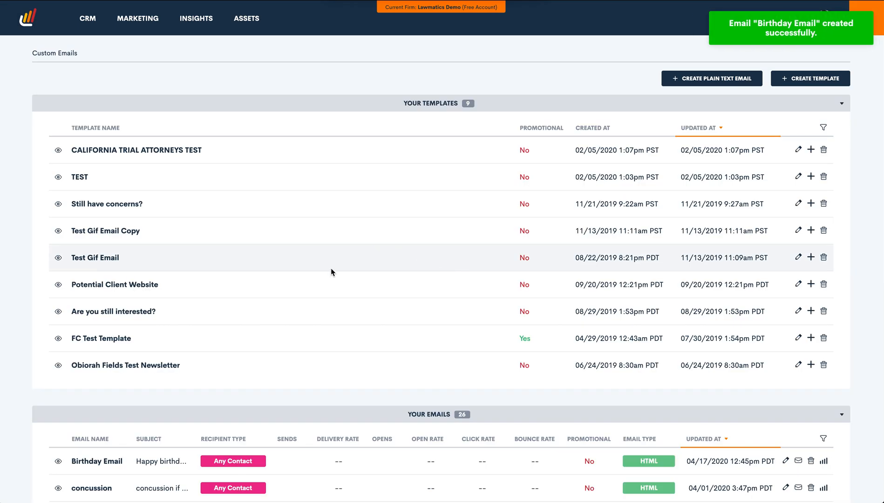
{"action": "scroll", "scroll_direction": "down", "scroll_amount": 3}
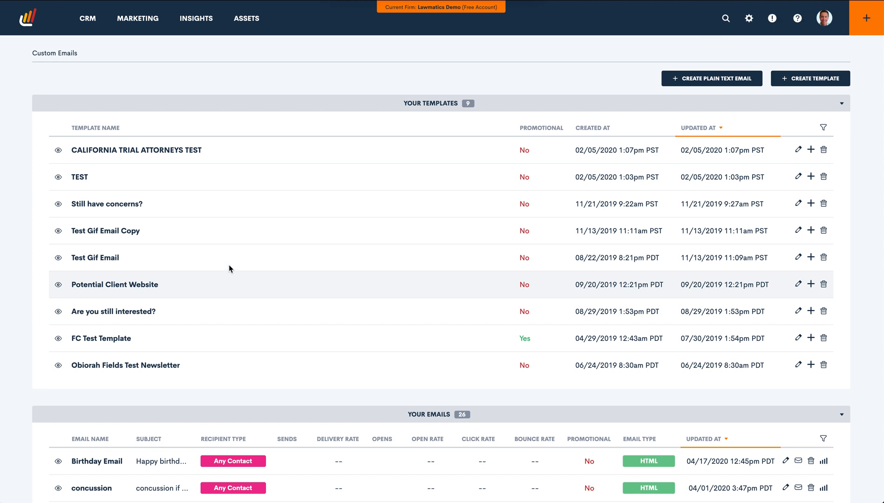
{"action": "left_click", "coordinate": [137, 18]}
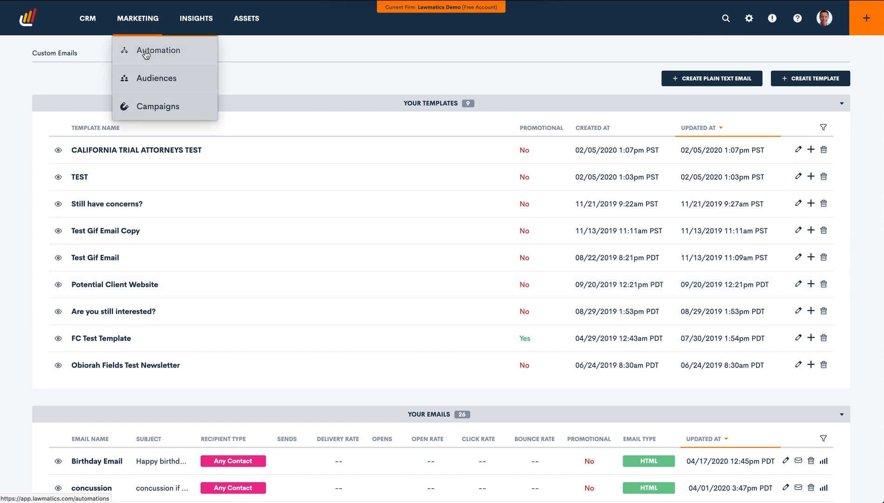
{"action": "left_click", "coordinate": [157, 78]}
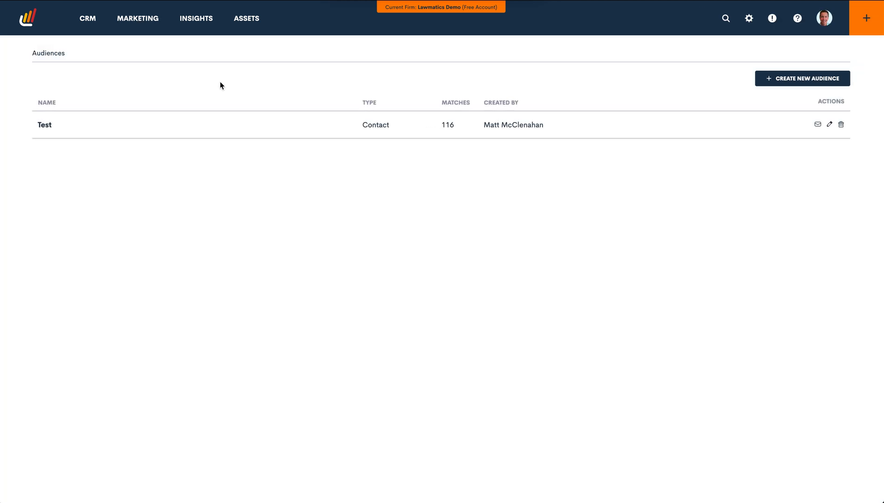
{"action": "mouse_move", "coordinate": [289, 84]}
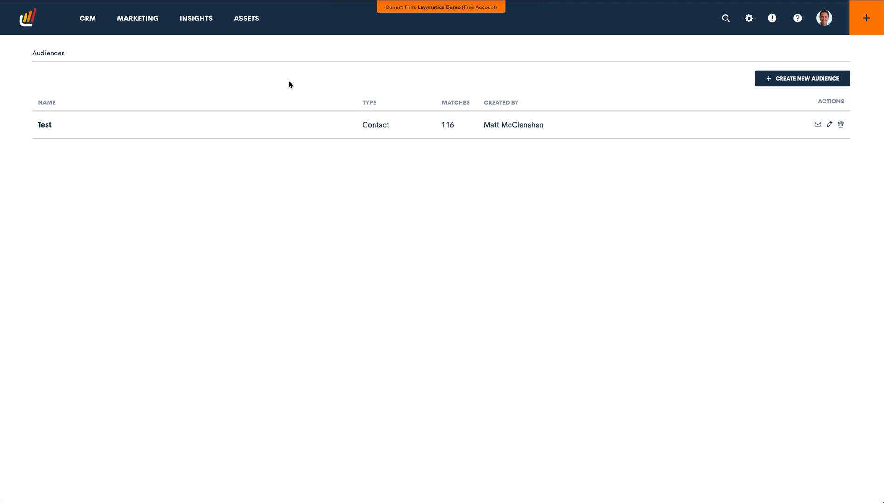
{"action": "mouse_move", "coordinate": [634, 107]}
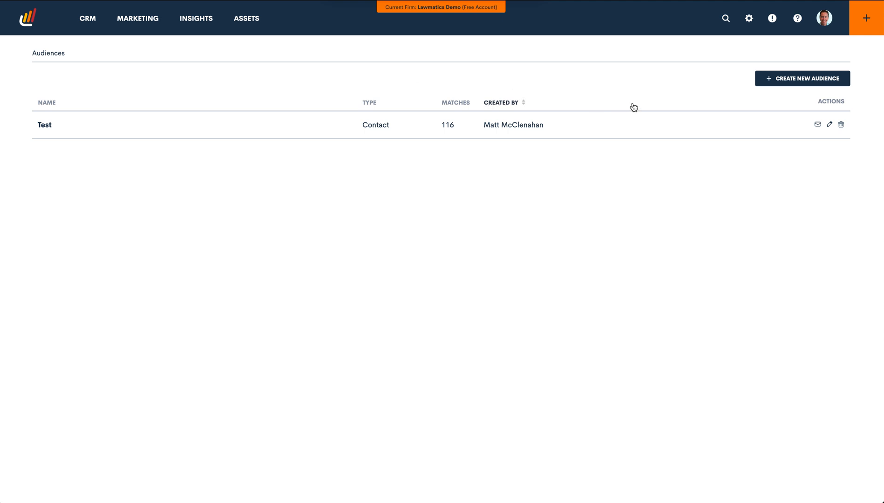
Start a new audience named 'Birthday Email Client List' based on Matters.
{"action": "left_click", "coordinate": [801, 78]}
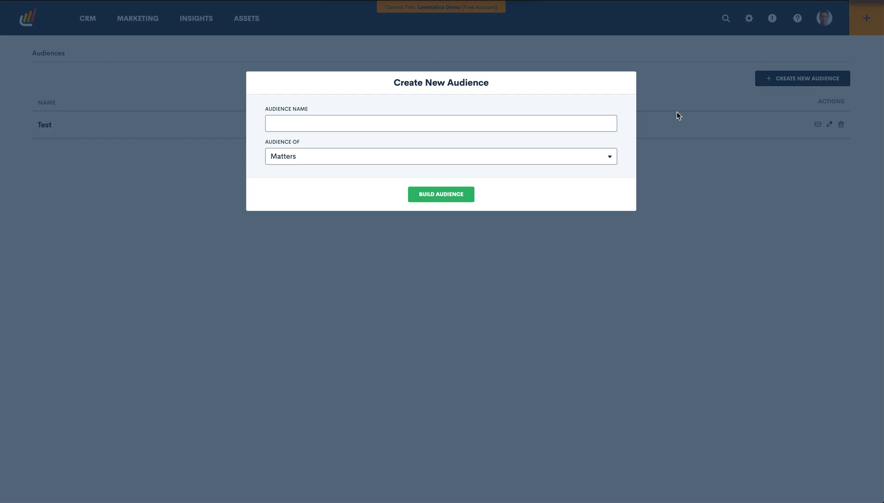
{"action": "type", "text": "B"}
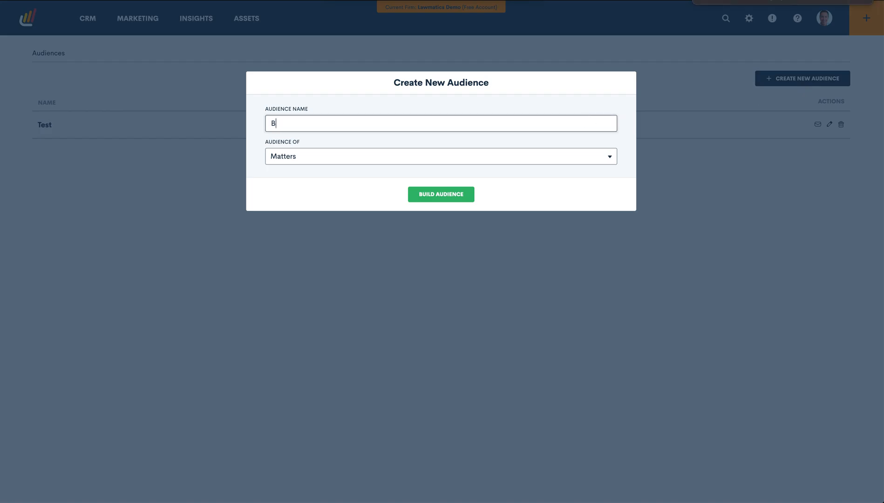
{"action": "type", "text": "irthday Email Client Lis"}
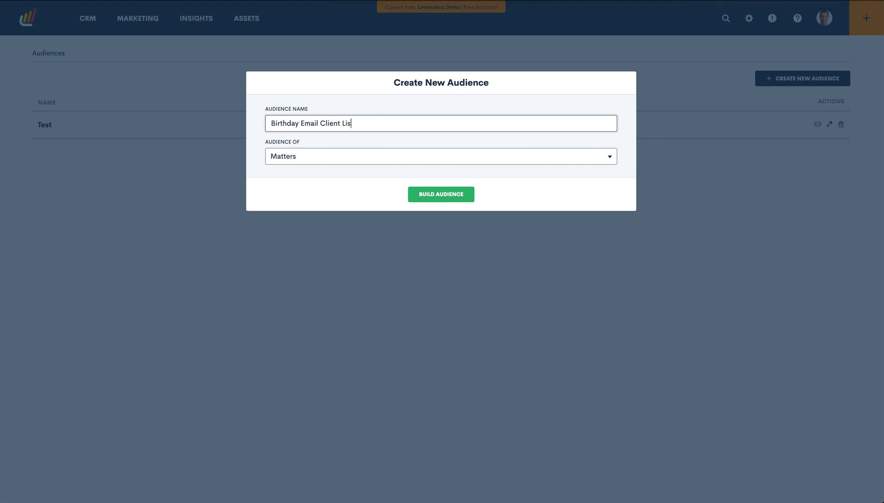
{"action": "type", "text": "t"}
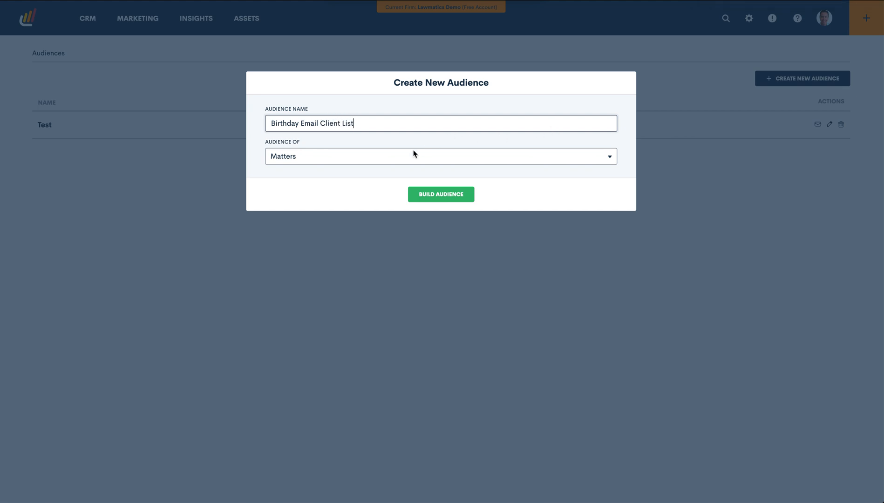
{"action": "left_click", "coordinate": [440, 157]}
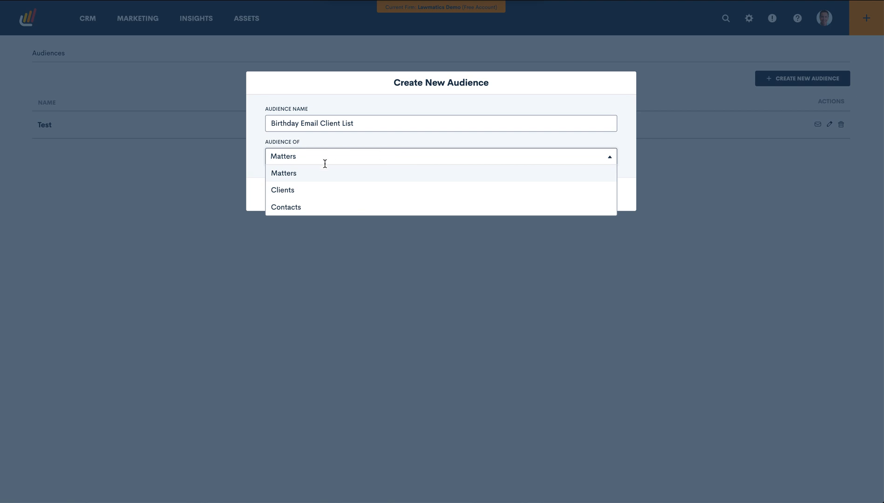
{"action": "left_click", "coordinate": [283, 174]}
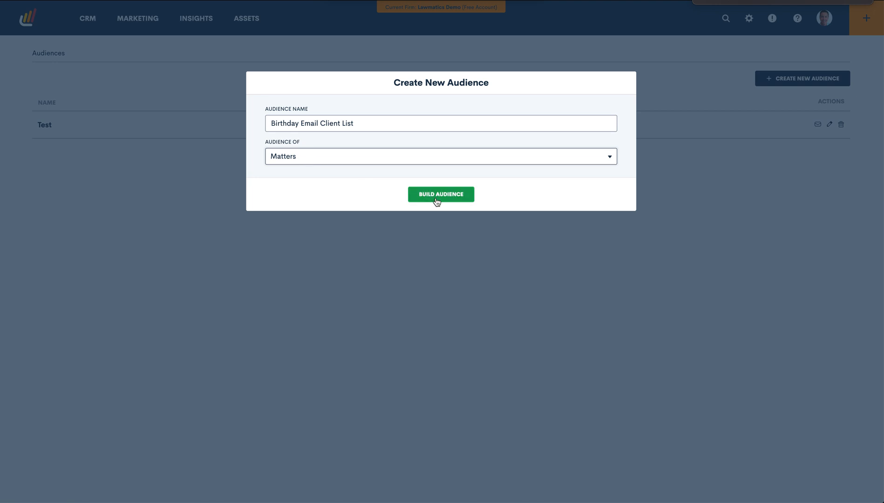
Build the audience with a filter of Status equal to Hired.
{"action": "left_click", "coordinate": [440, 193]}
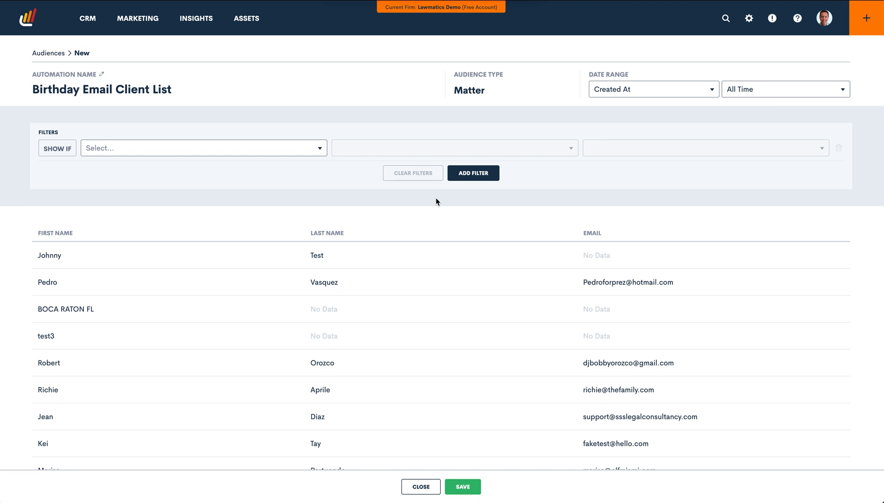
{"action": "mouse_move", "coordinate": [208, 103]}
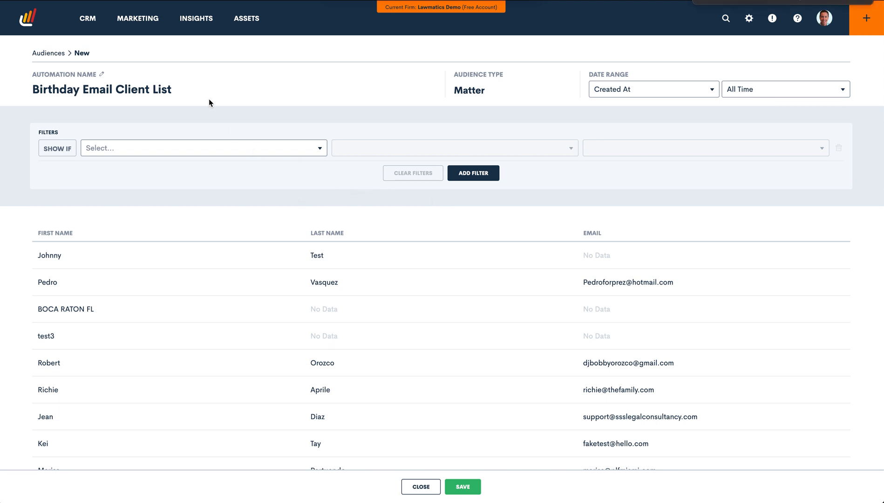
{"action": "mouse_move", "coordinate": [256, 191]}
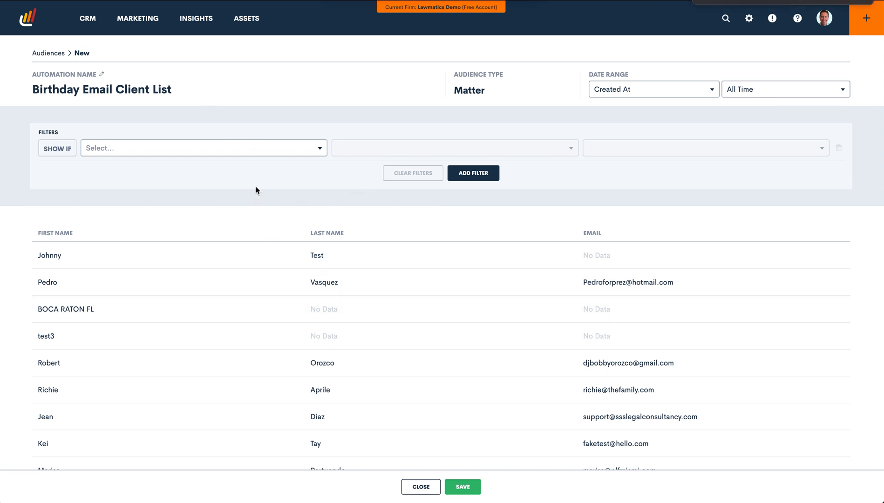
{"action": "mouse_move", "coordinate": [288, 158]}
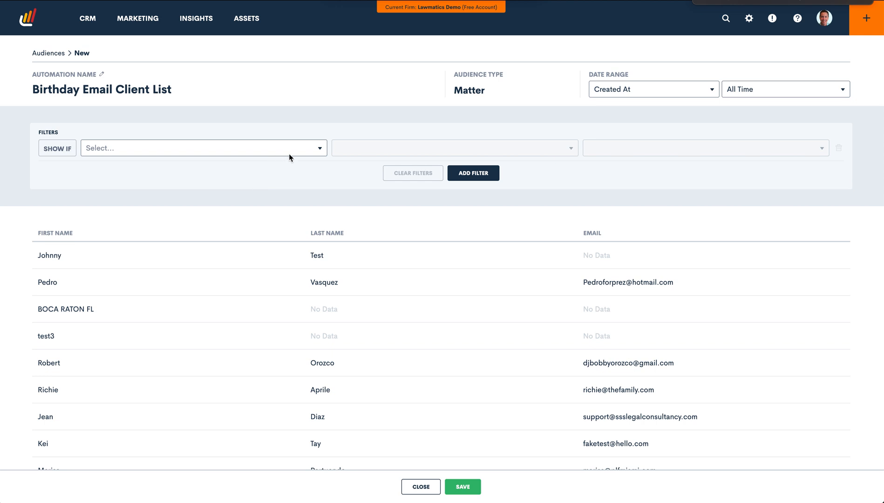
{"action": "type", "text": "status"}
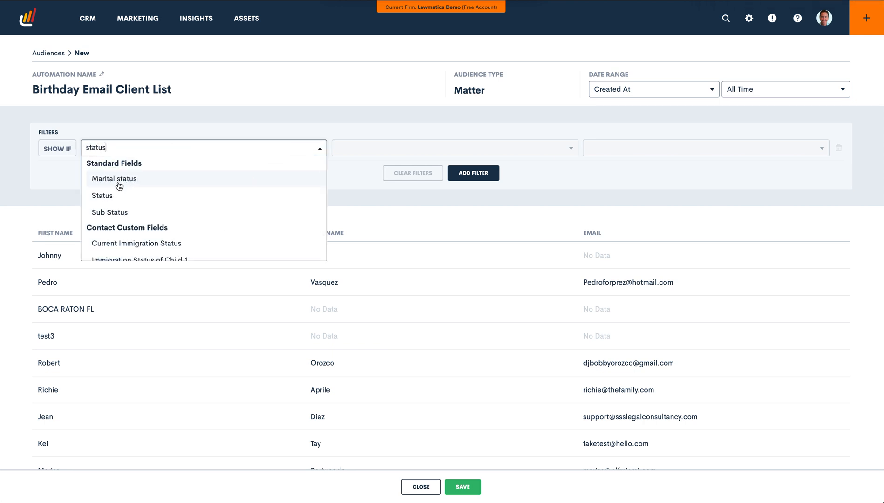
{"action": "left_click", "coordinate": [103, 195]}
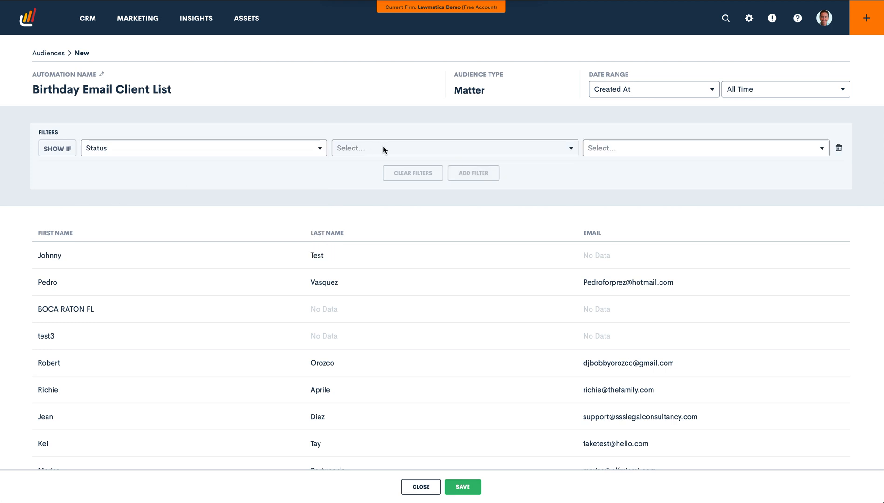
{"action": "left_click", "coordinate": [699, 148]}
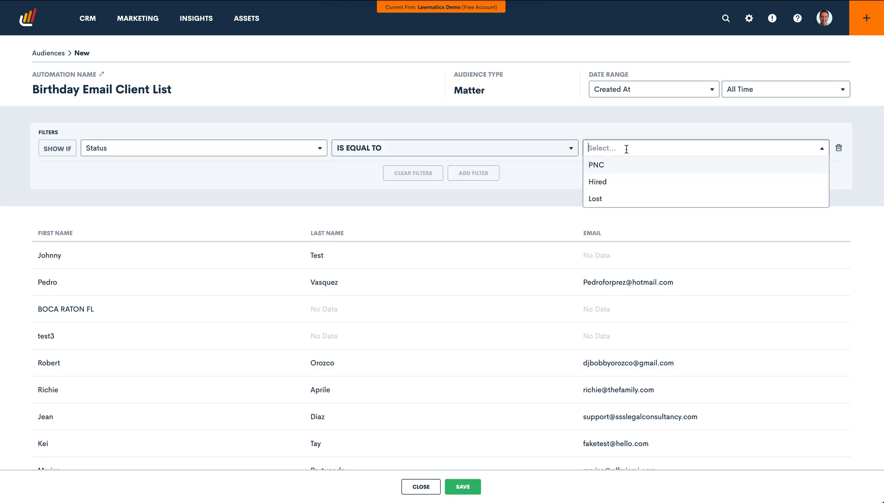
{"action": "left_click", "coordinate": [597, 182]}
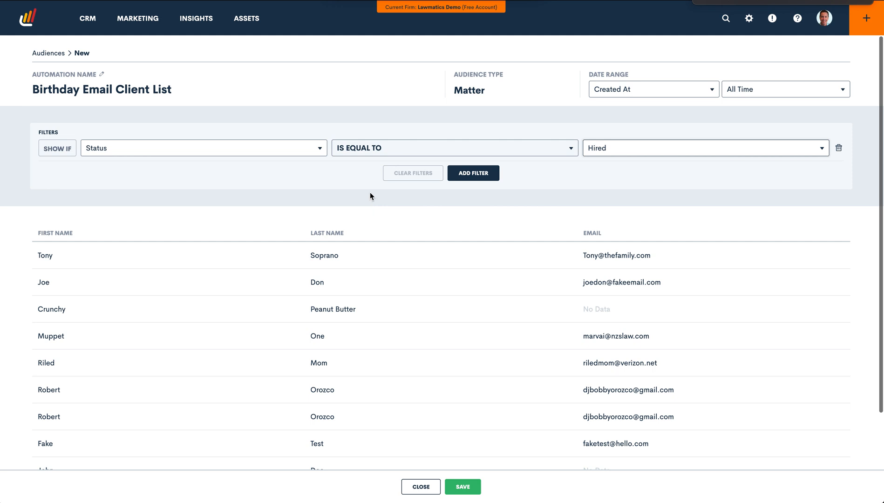
{"action": "mouse_move", "coordinate": [394, 182]}
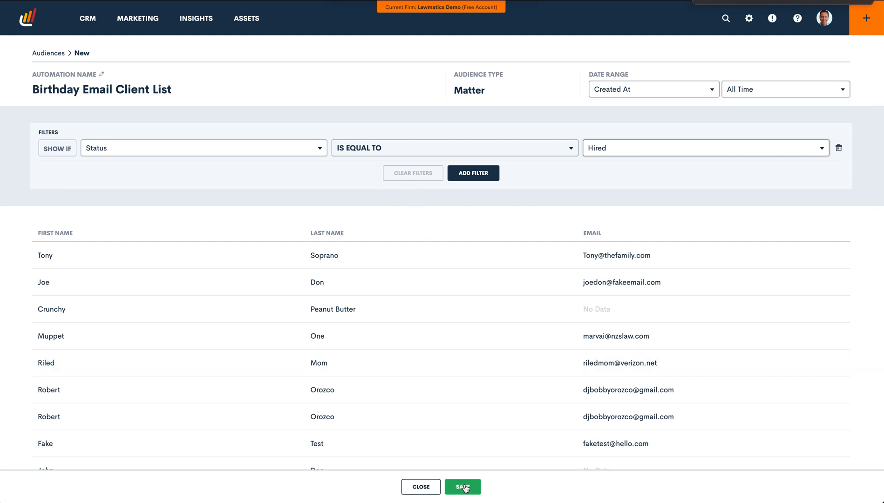
Save the Birthday Email Client List audience with its 16 matter matches.
{"action": "left_click", "coordinate": [462, 486]}
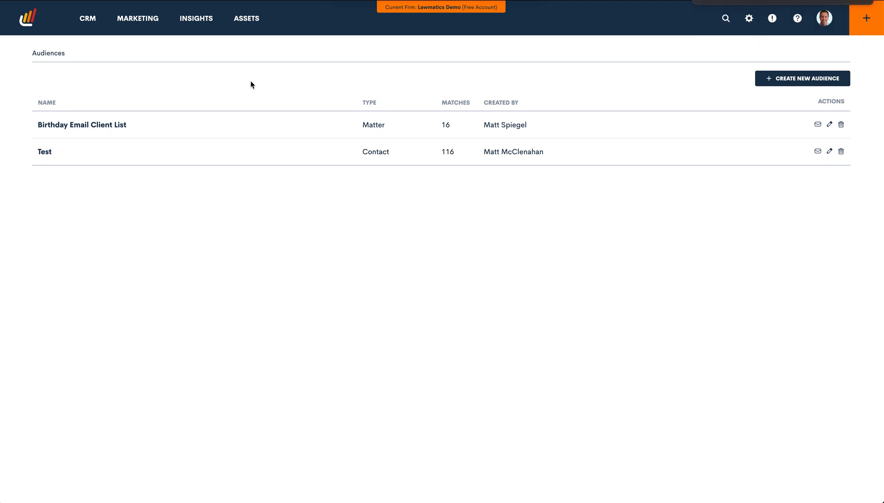
{"action": "mouse_move", "coordinate": [162, 78]}
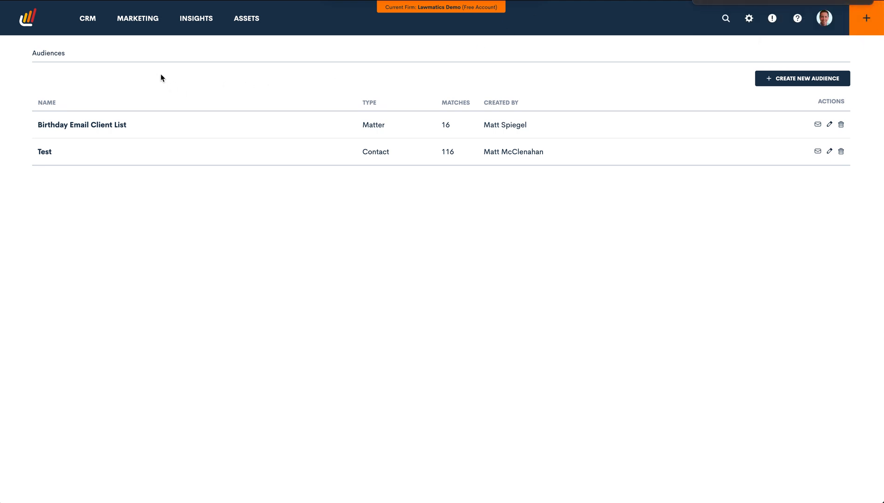
{"action": "mouse_move", "coordinate": [145, 72]}
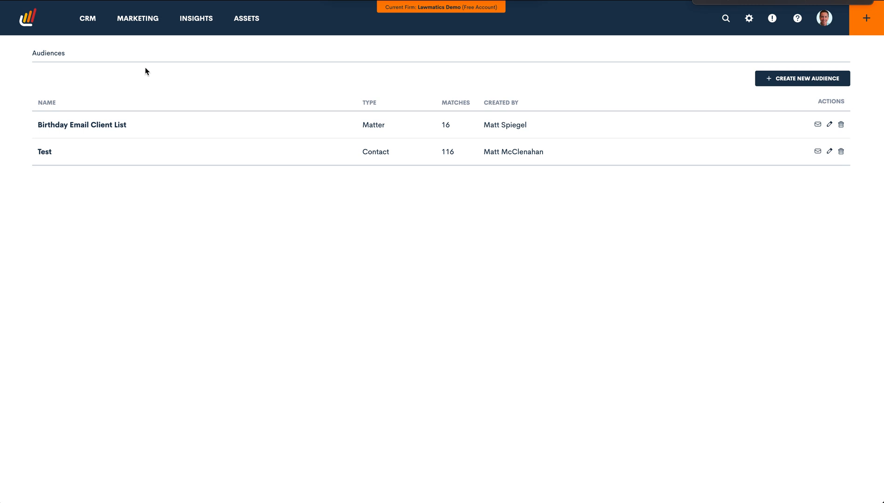
{"action": "mouse_move", "coordinate": [141, 48]}
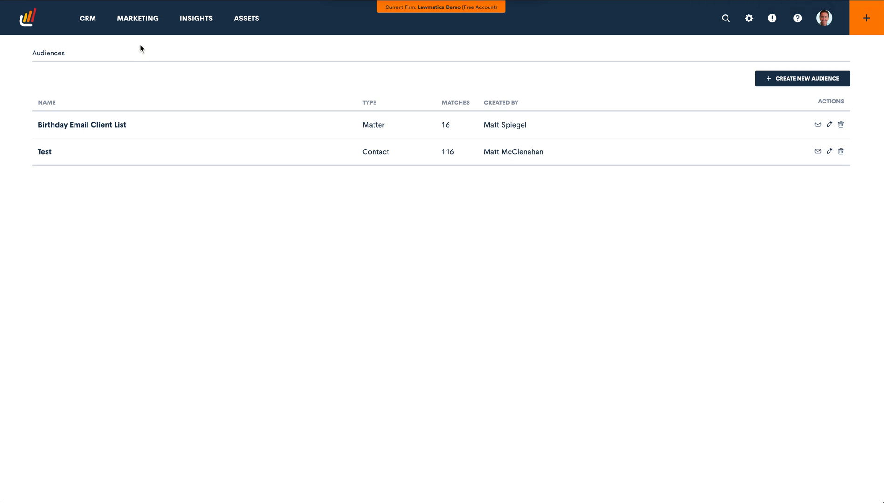
{"action": "left_click", "coordinate": [137, 17]}
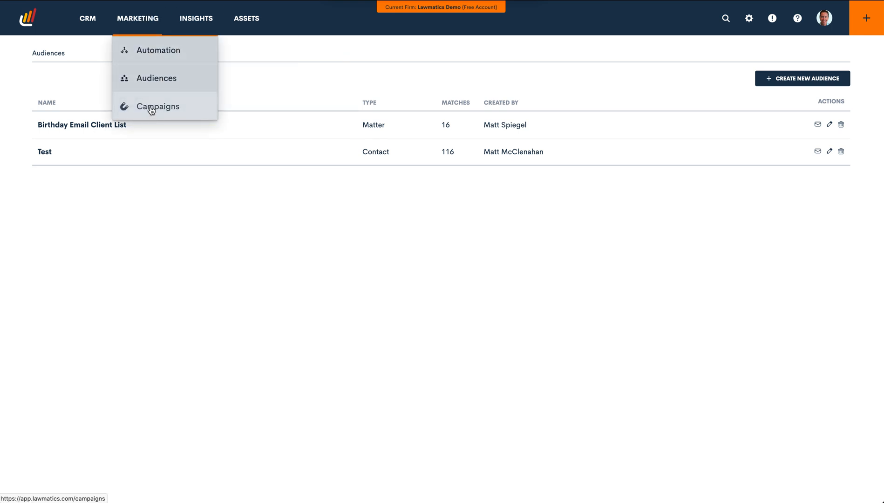
Go to the Marketing Campaigns list.
{"action": "left_click", "coordinate": [157, 107]}
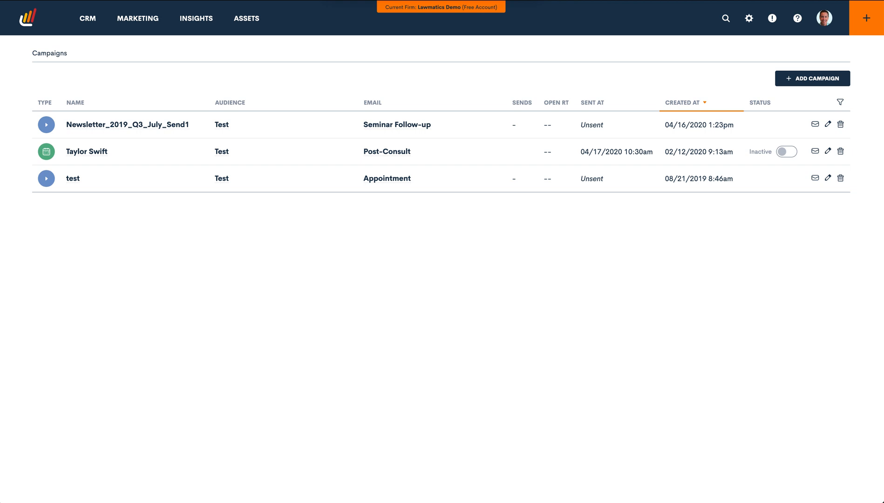
{"action": "mouse_move", "coordinate": [514, 66]}
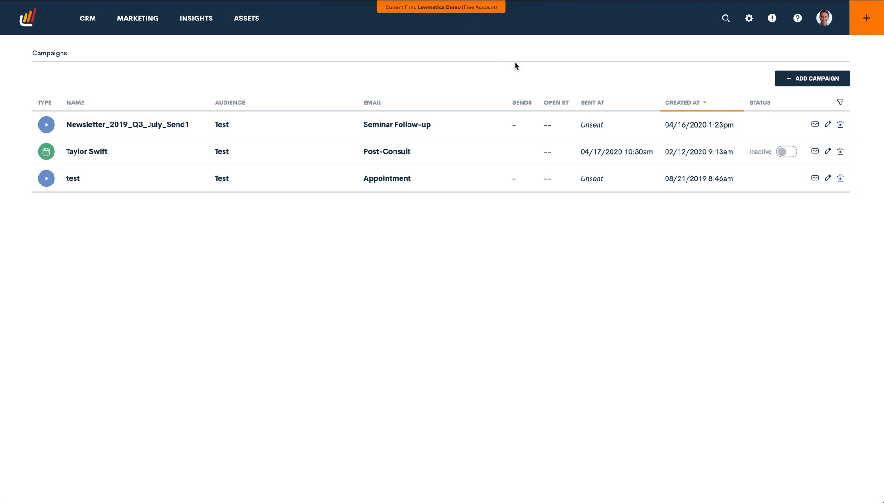
{"action": "mouse_move", "coordinate": [743, 86]}
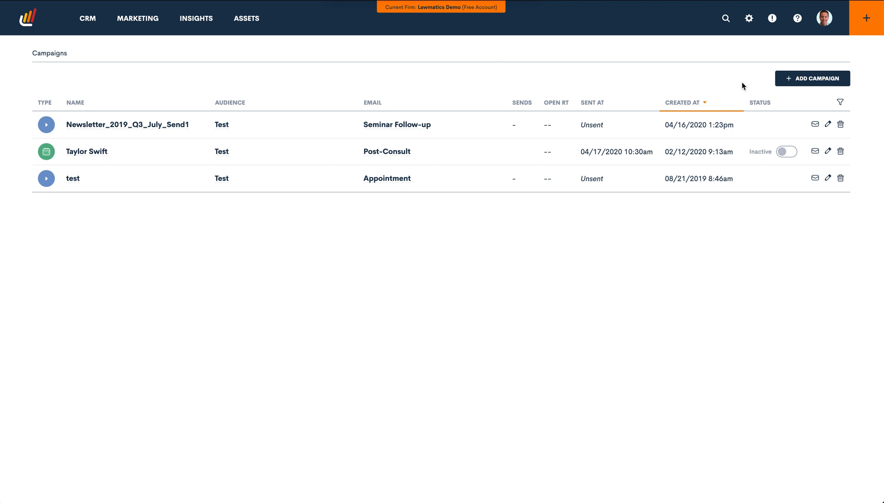
{"action": "mouse_move", "coordinate": [732, 84]}
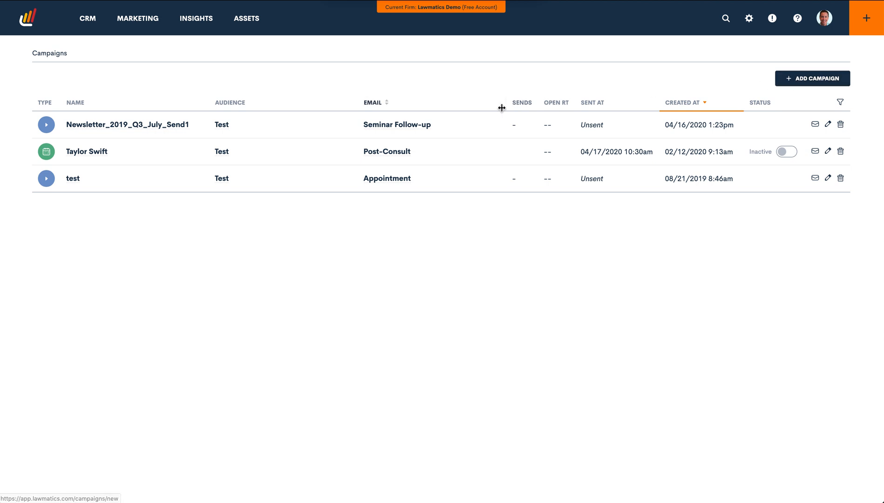
{"action": "mouse_move", "coordinate": [812, 78]}
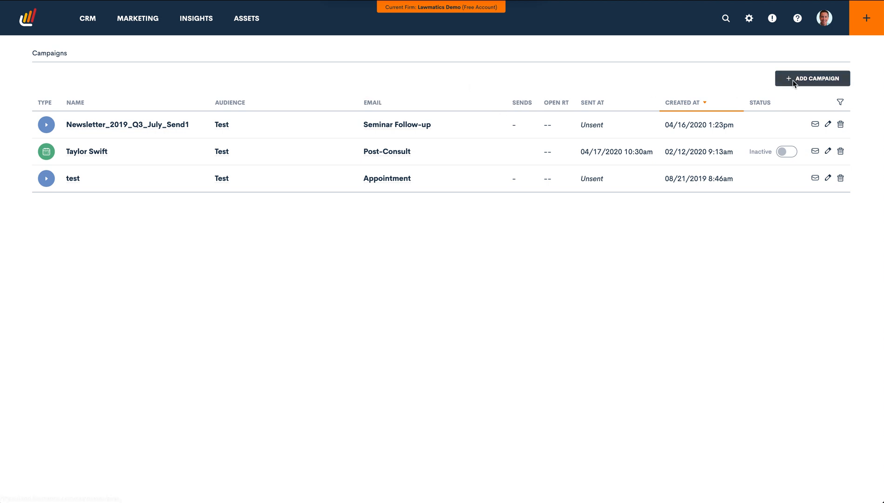
Start a new campaign named 'Past Client Birthday Campaign' with description 'Birthday email sent to all clients'.
{"action": "left_click", "coordinate": [812, 78]}
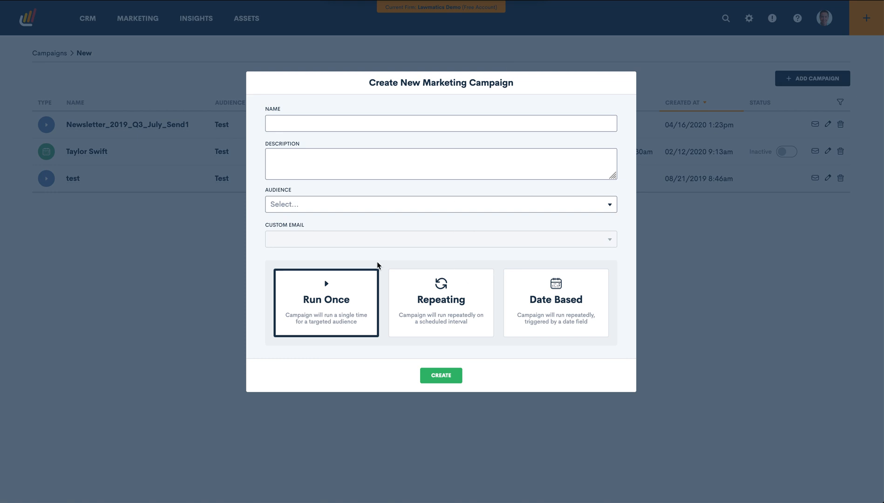
{"action": "mouse_move", "coordinate": [507, 128]}
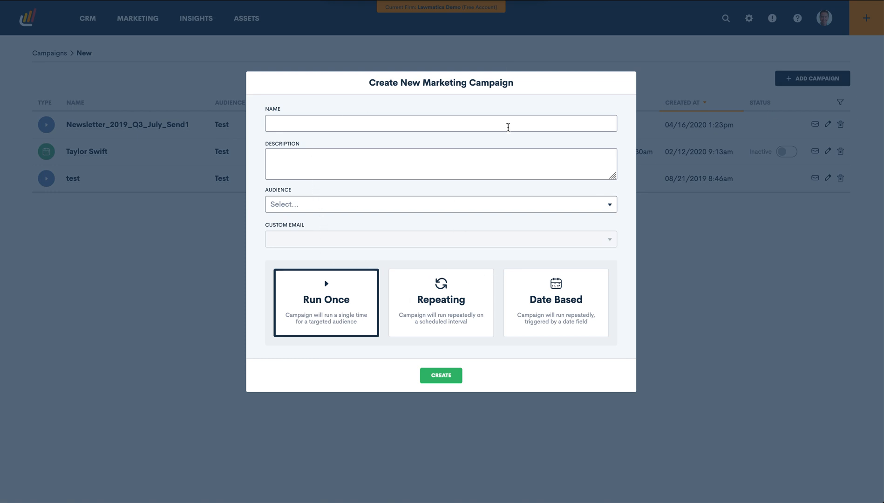
{"action": "left_click", "coordinate": [440, 122]}
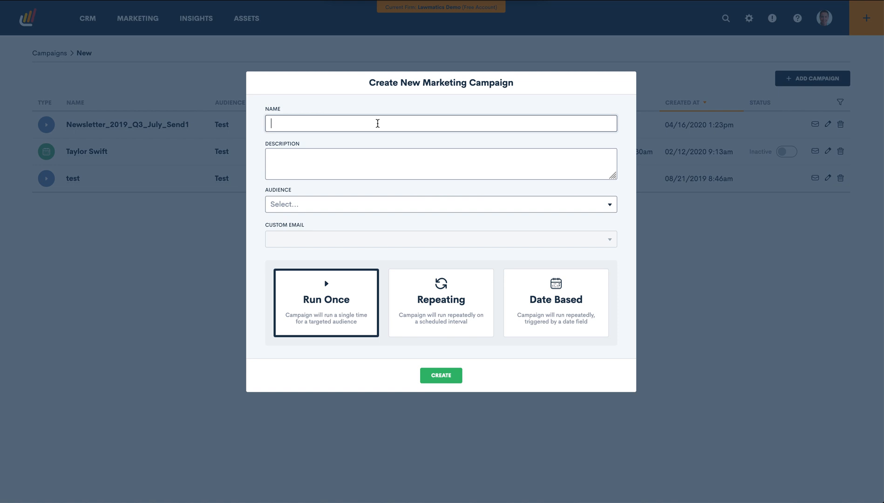
{"action": "type", "text": "Past Client Birthday C"}
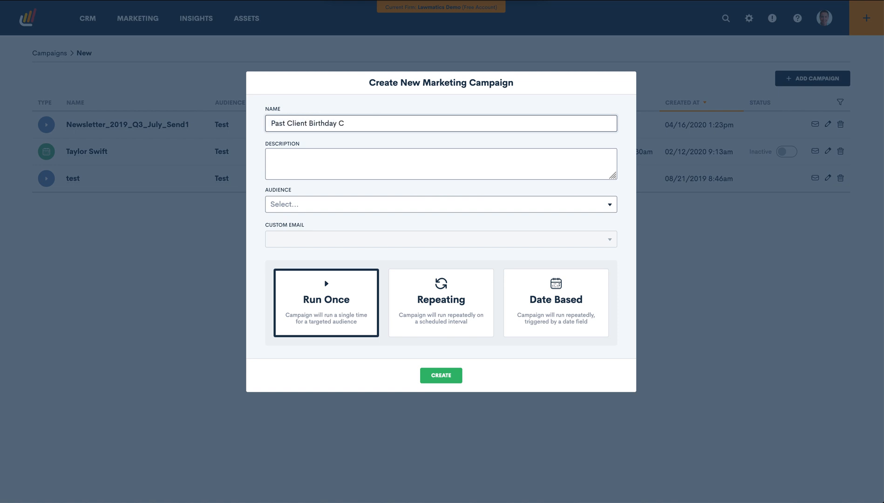
{"action": "type", "text": "ampaign"}
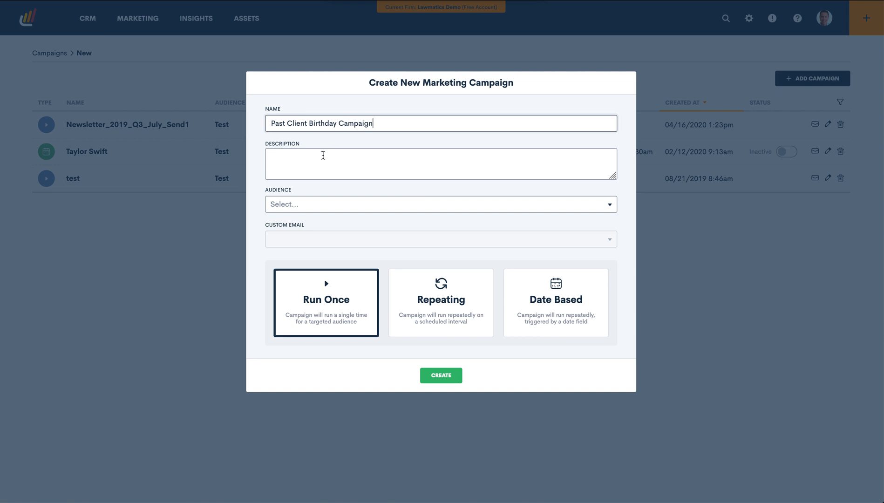
{"action": "left_click", "coordinate": [440, 164]}
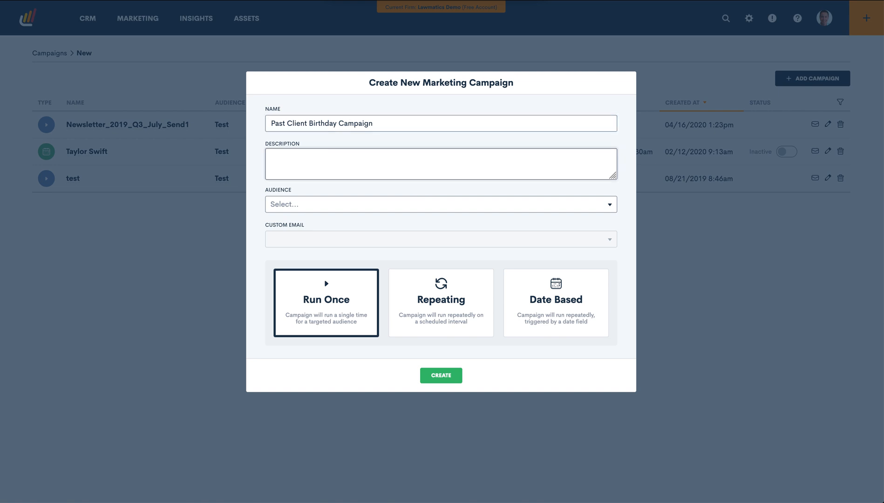
{"action": "type", "text": "Birthday email sent"}
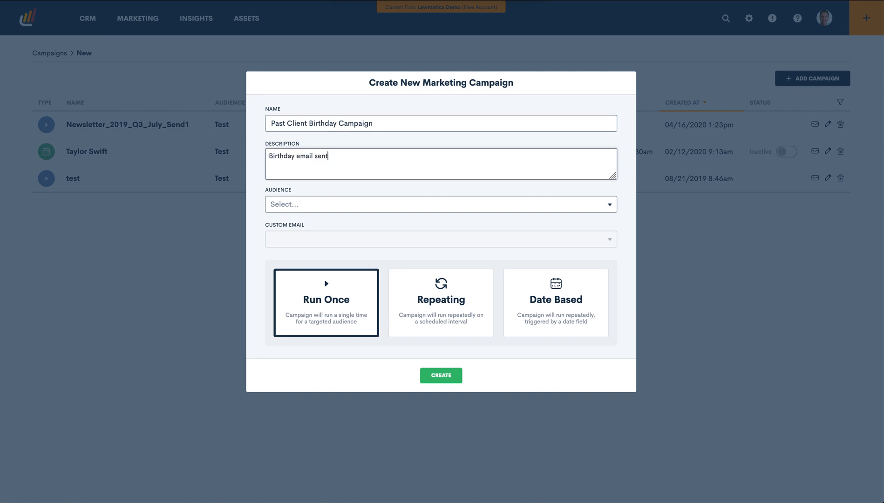
{"action": "type", "text": "to all"}
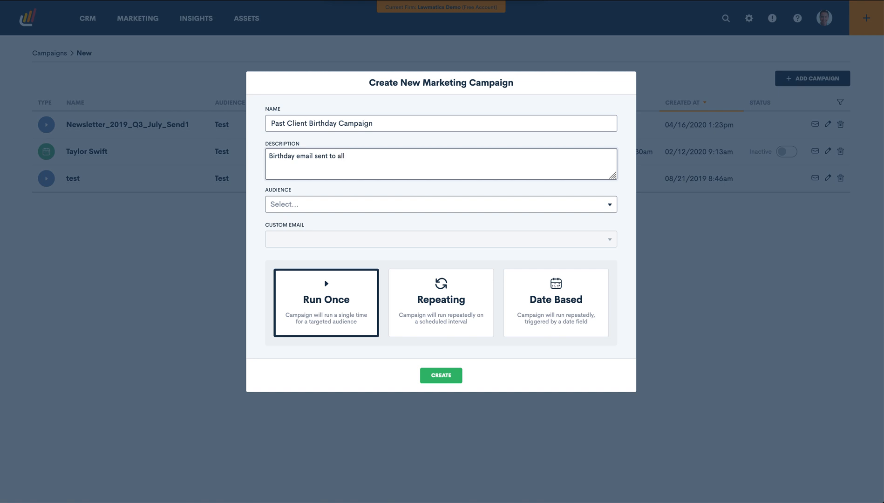
{"action": "type", "text": "clients"}
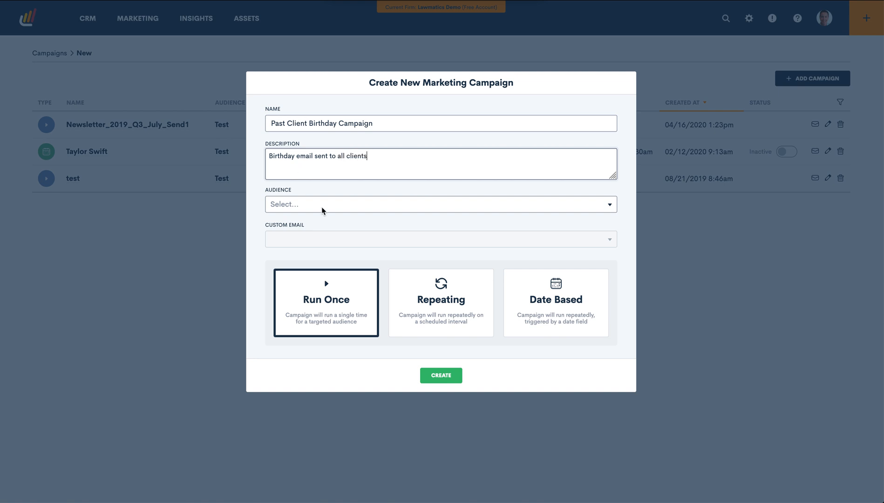
Set the audience to Birthday Email Client List and the email to Birthday Email.
{"action": "left_click", "coordinate": [441, 204]}
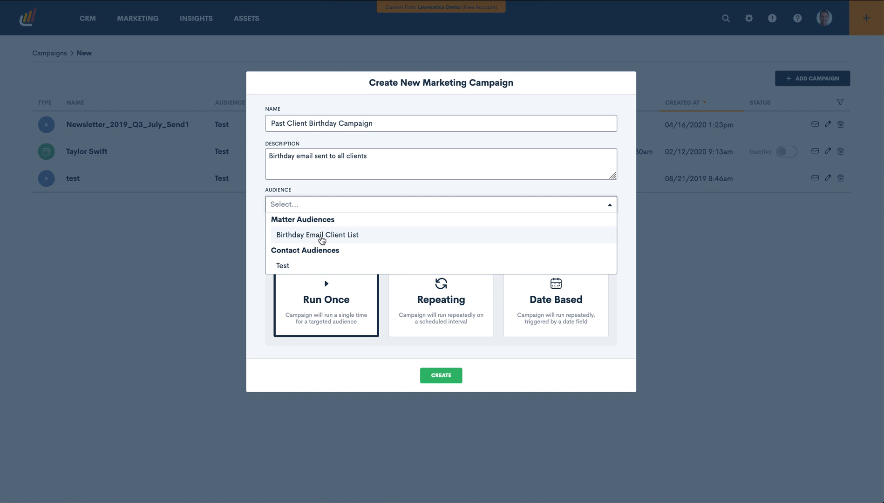
{"action": "left_click", "coordinate": [317, 235]}
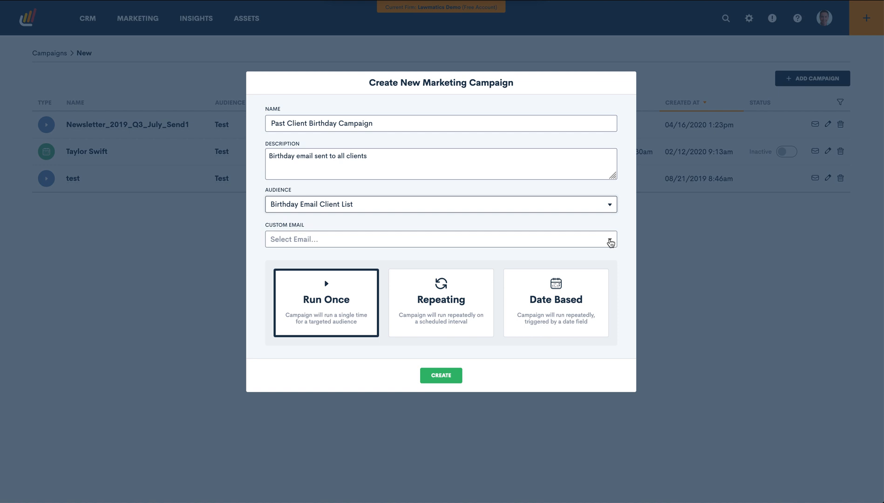
{"action": "left_click", "coordinate": [441, 238]}
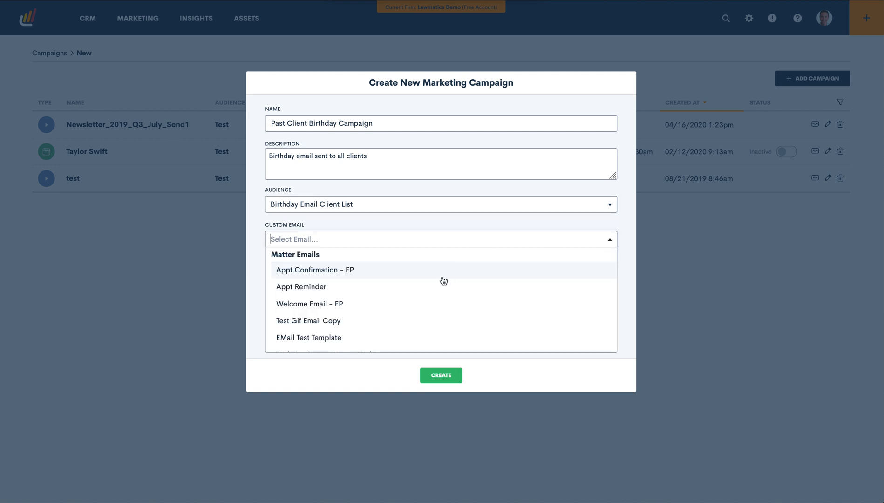
{"action": "type", "text": "birt"}
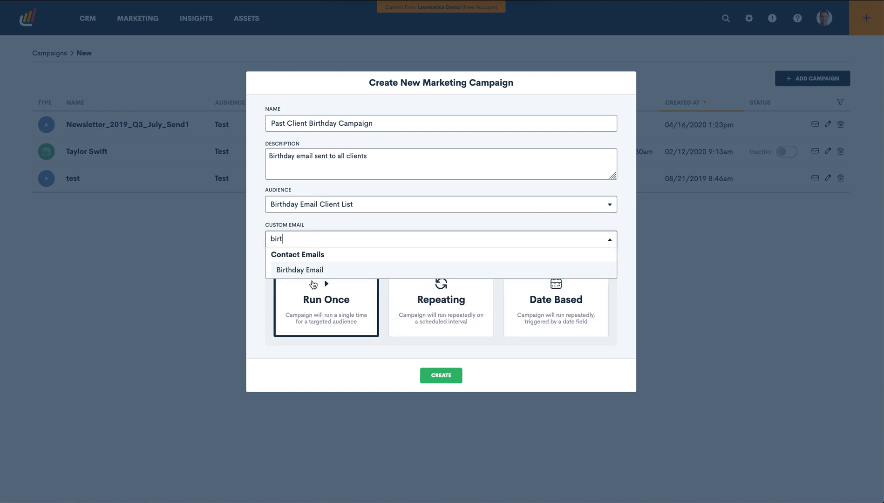
{"action": "left_click", "coordinate": [300, 269]}
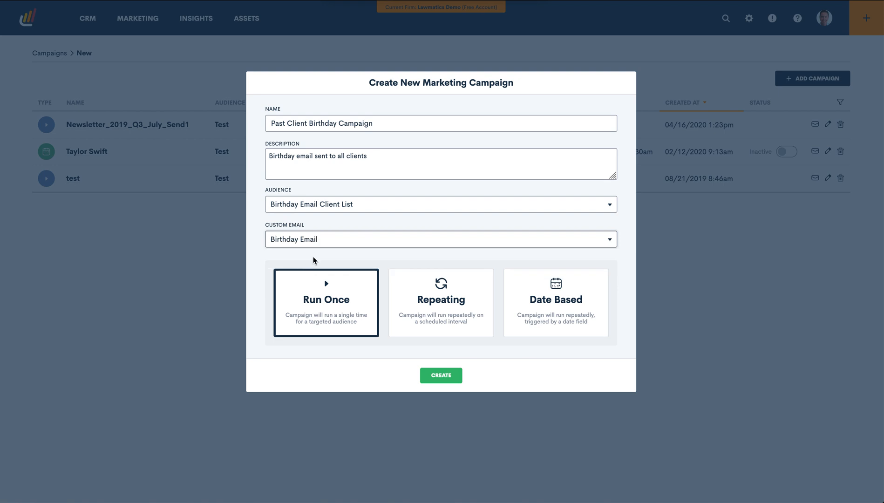
{"action": "mouse_move", "coordinate": [559, 302]}
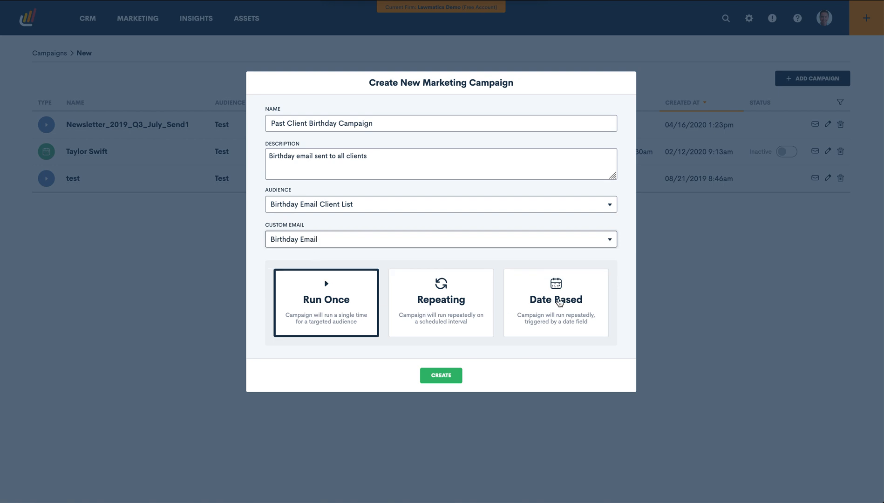
{"action": "left_click", "coordinate": [555, 302]}
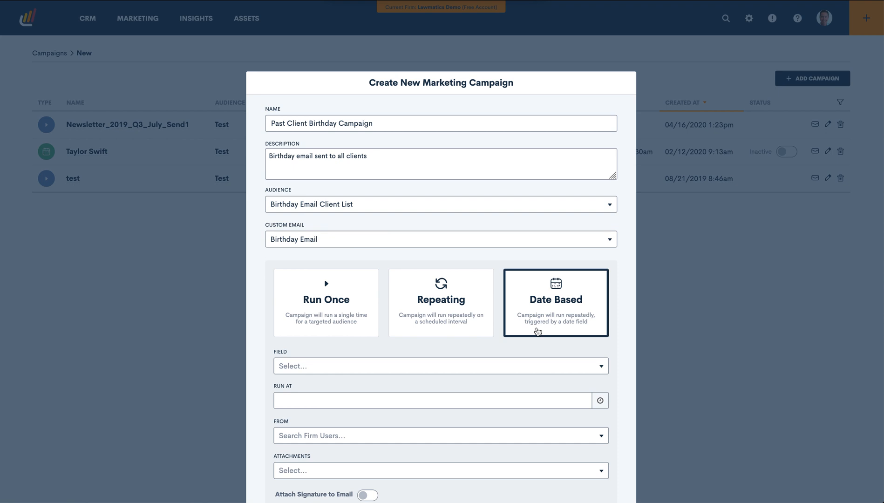
{"action": "scroll", "scroll_direction": "down", "scroll_amount": 3}
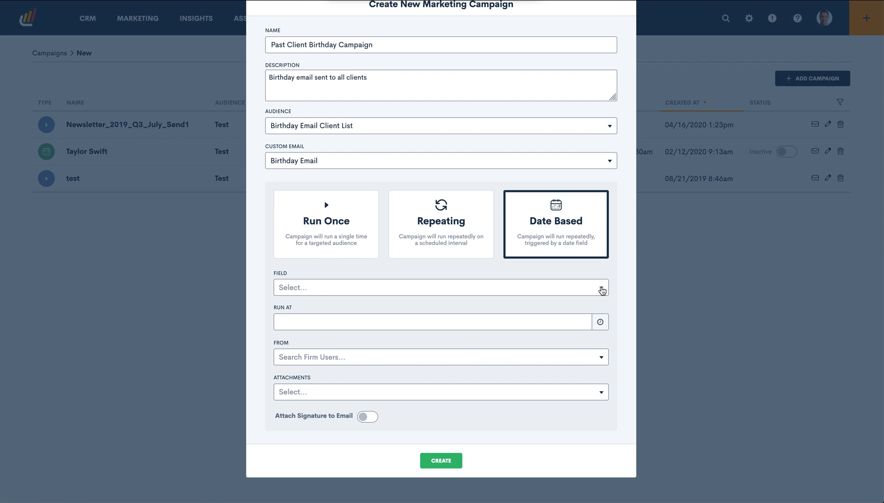
{"action": "left_click", "coordinate": [440, 287]}
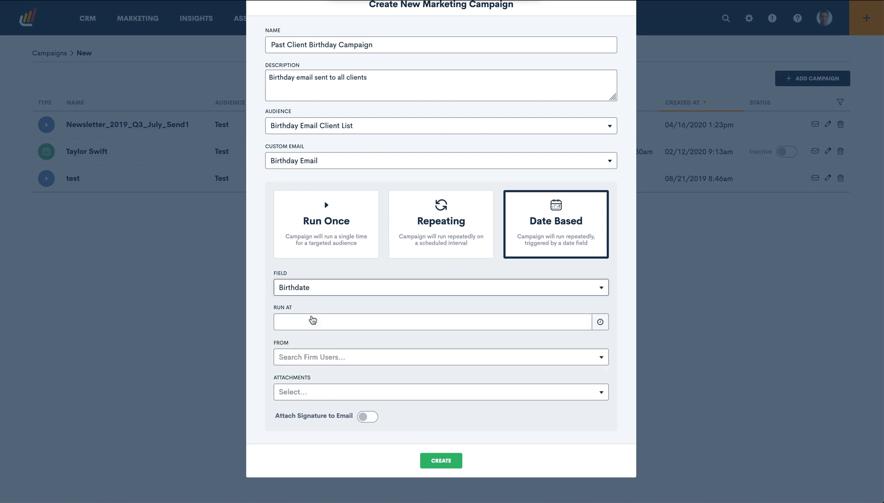
{"action": "left_click", "coordinate": [436, 321]}
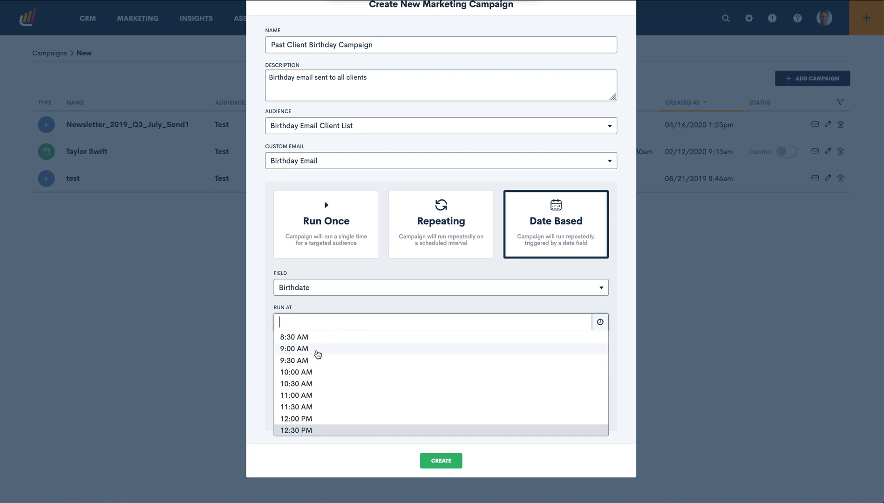
{"action": "left_click", "coordinate": [293, 349]}
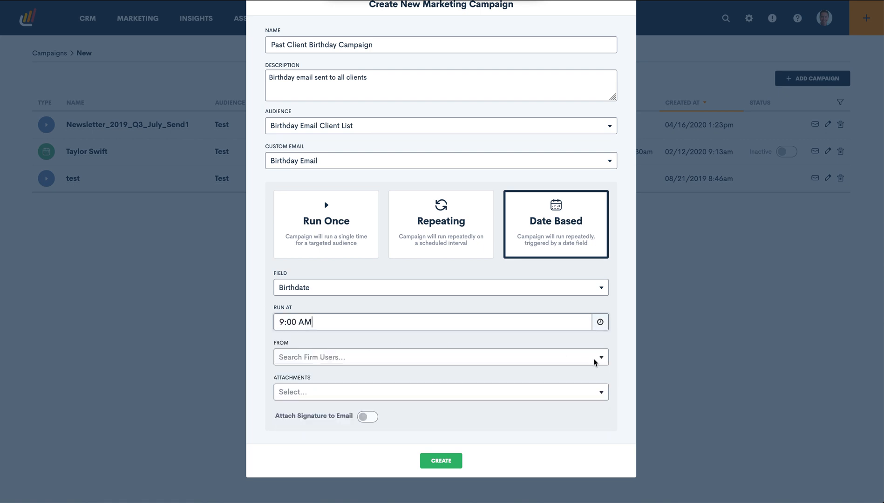
{"action": "left_click", "coordinate": [438, 356]}
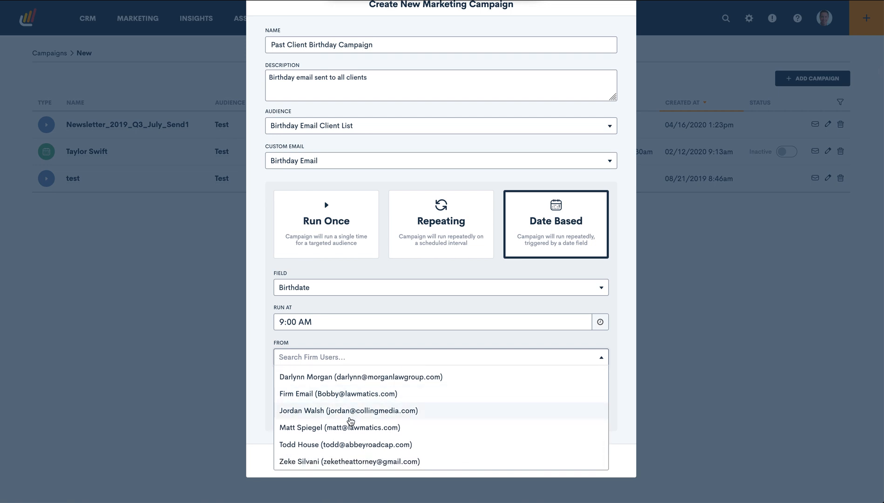
{"action": "left_click", "coordinate": [338, 428]}
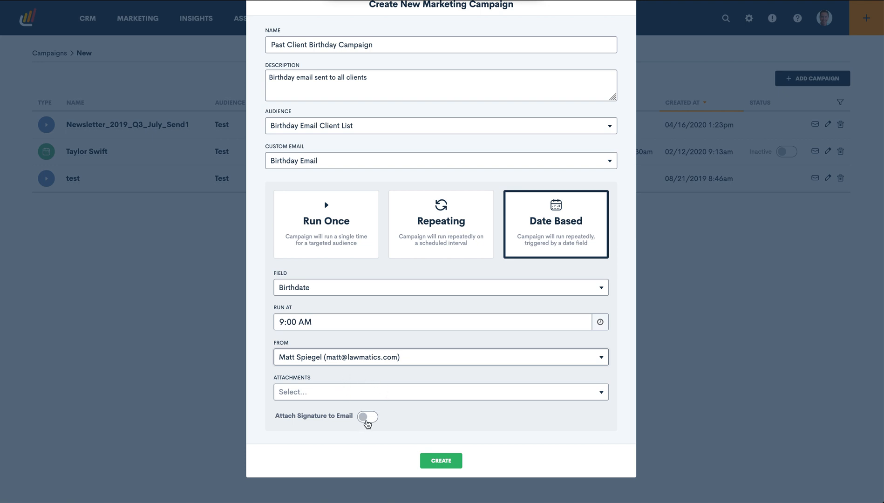
{"action": "mouse_move", "coordinate": [439, 446]}
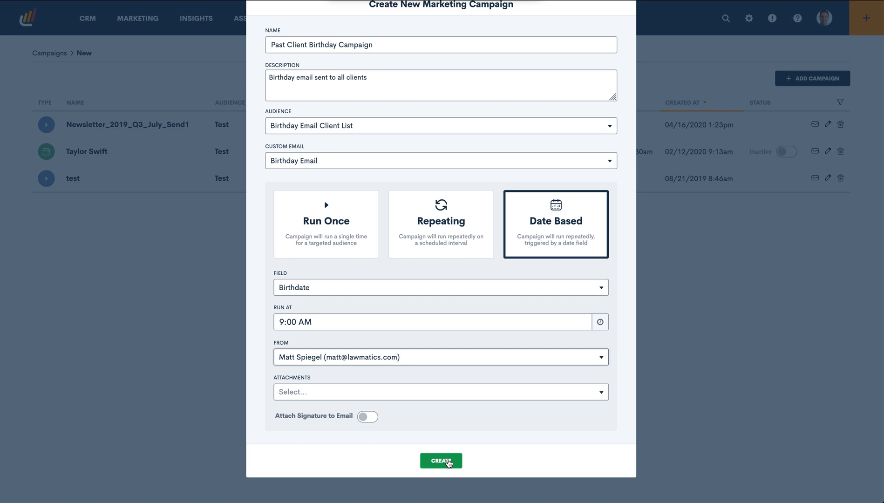
{"action": "left_click", "coordinate": [440, 461]}
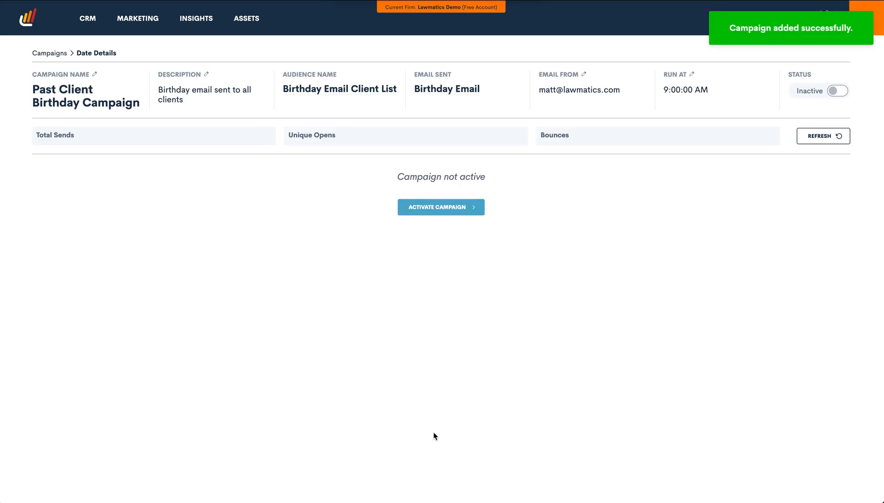
{"action": "mouse_move", "coordinate": [330, 283]}
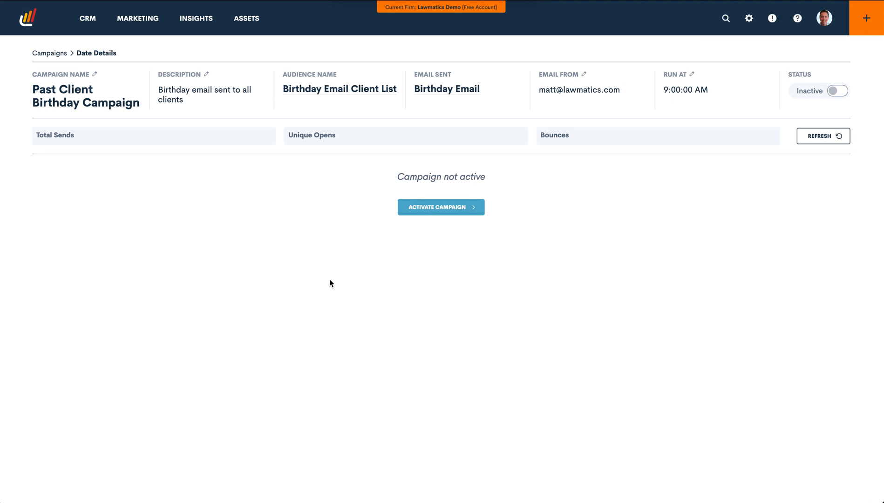
{"action": "mouse_move", "coordinate": [126, 151]}
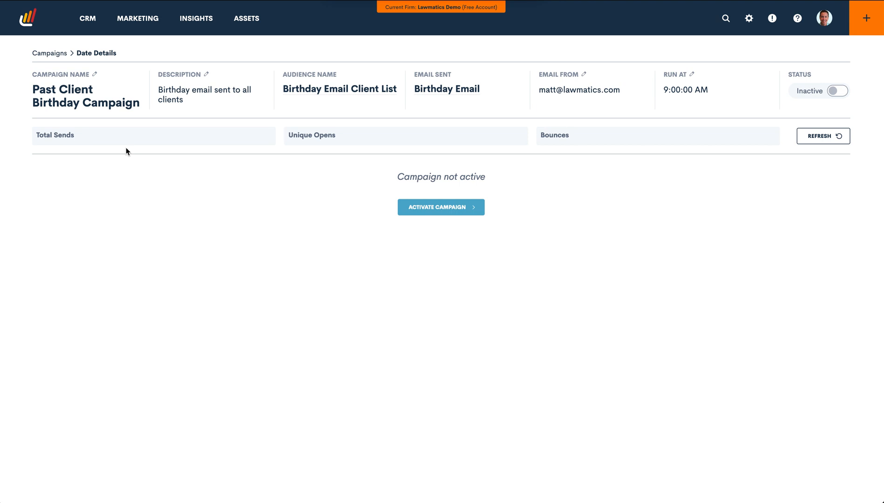
{"action": "mouse_move", "coordinate": [431, 104]}
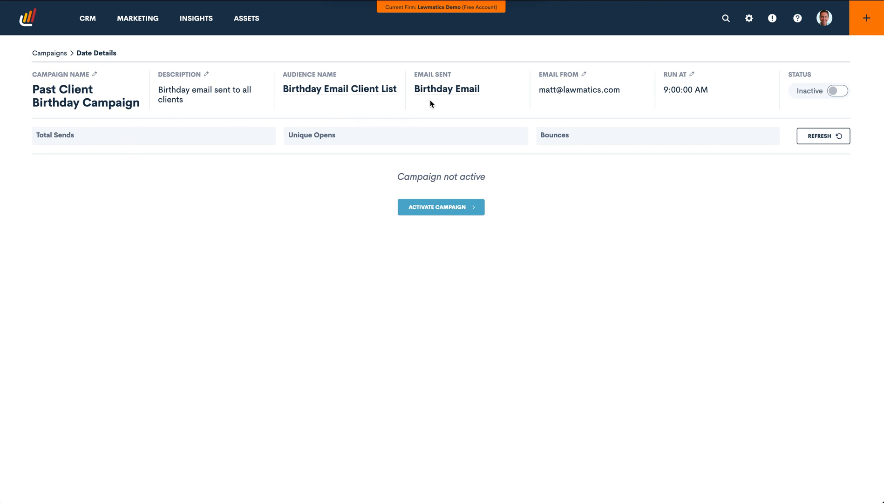
{"action": "mouse_move", "coordinate": [461, 179]}
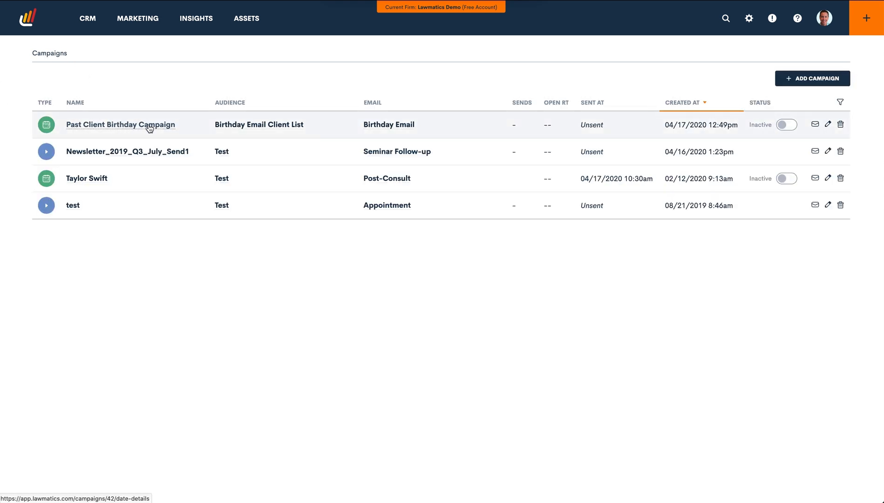
Open the Past Client Birthday Campaign details page, showing it inactive with no sends.
{"action": "left_click", "coordinate": [120, 125]}
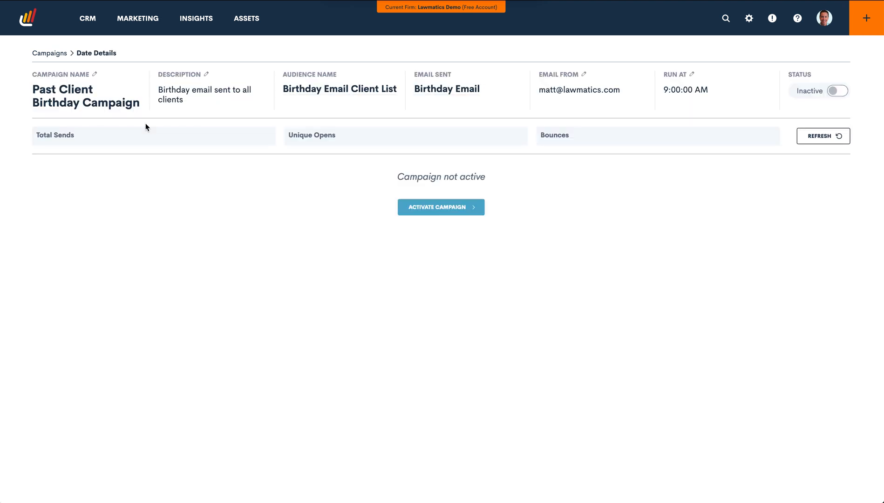
{"action": "mouse_move", "coordinate": [324, 133]}
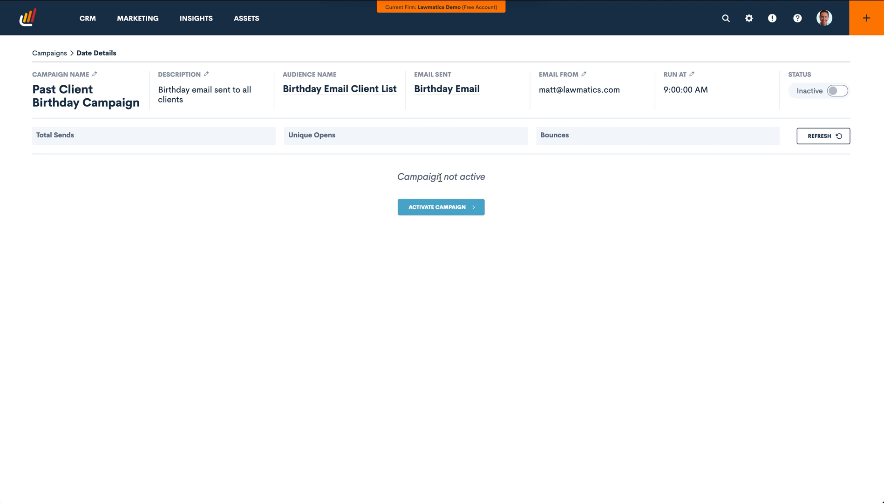
{"action": "mouse_move", "coordinate": [441, 130]}
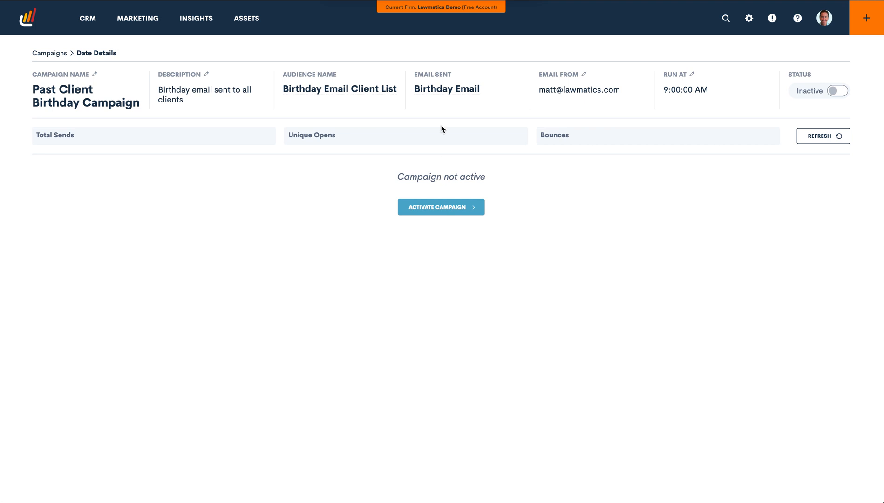